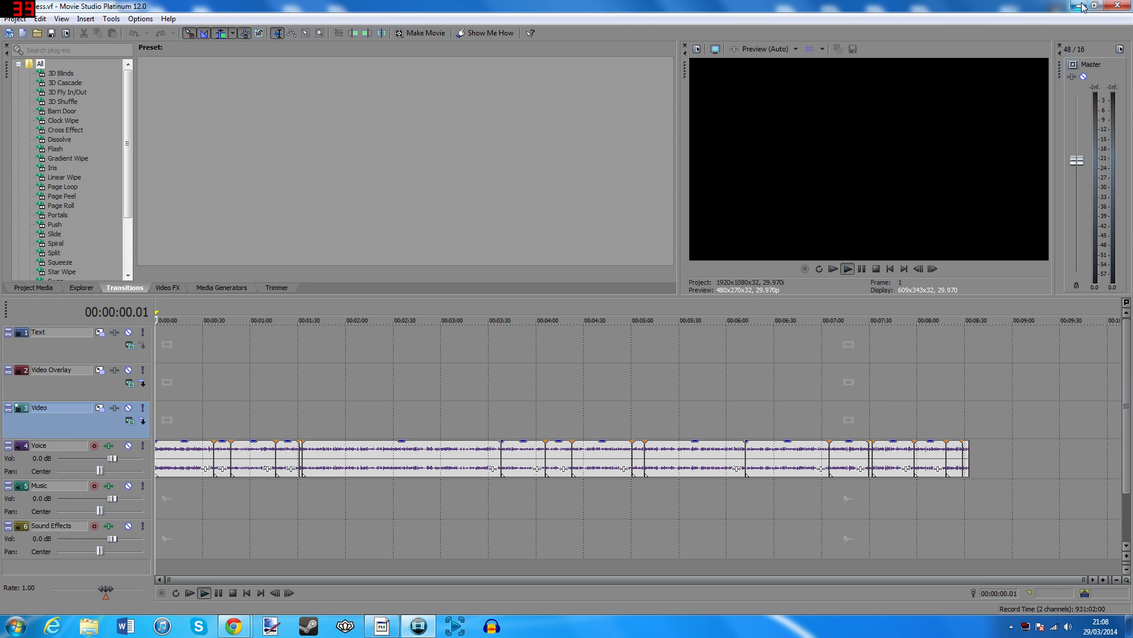
- Minimise the Movie Studio Platinum window so the Windows desktop is showing
{"action": "left_click", "coordinate": [234, 626]}
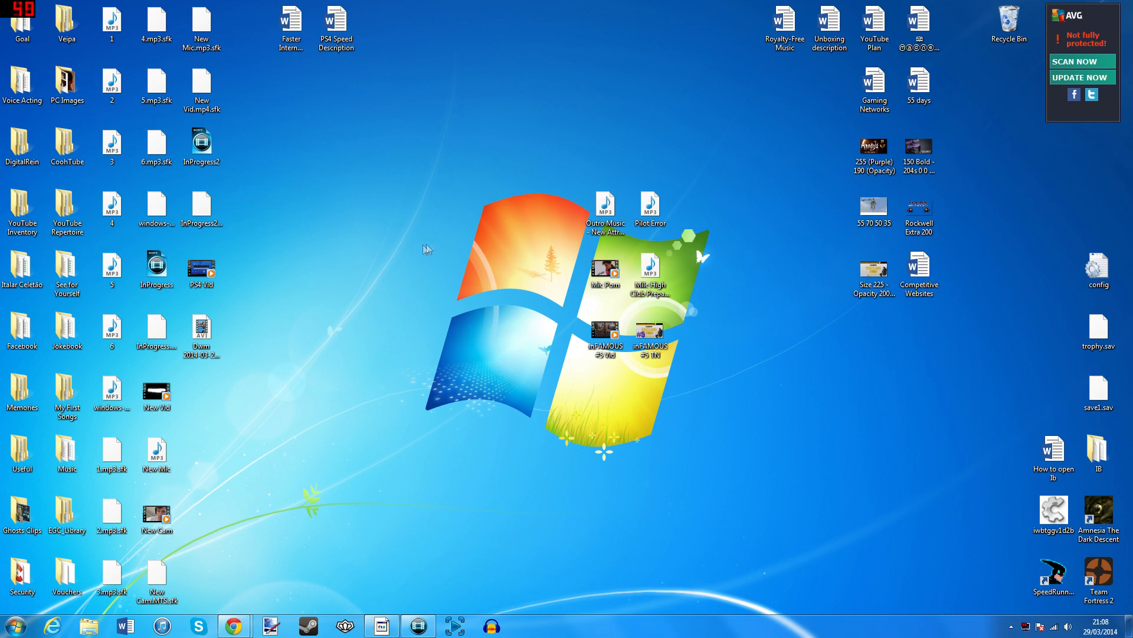
{"action": "mouse_move", "coordinate": [346, 235]}
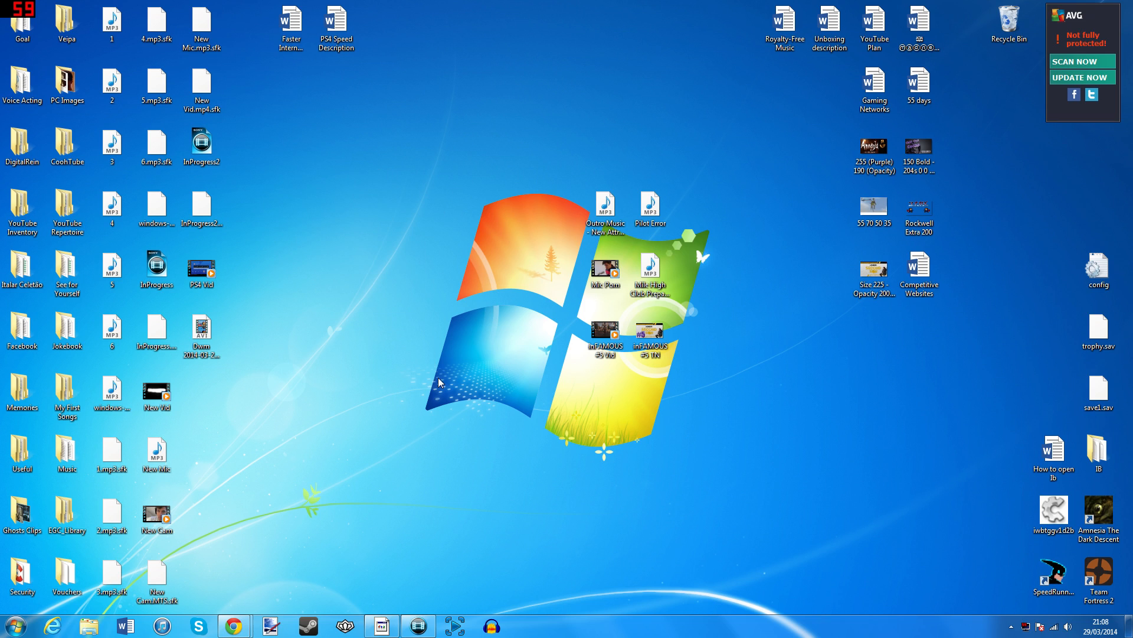
{"action": "mouse_move", "coordinate": [403, 460]}
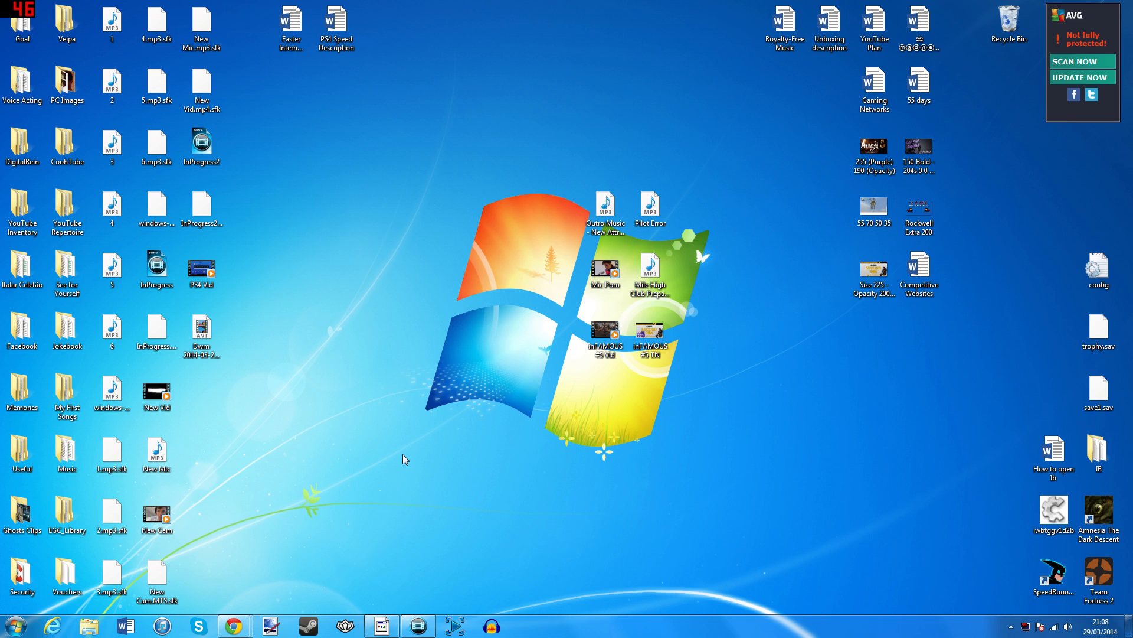
{"action": "mouse_move", "coordinate": [470, 477]}
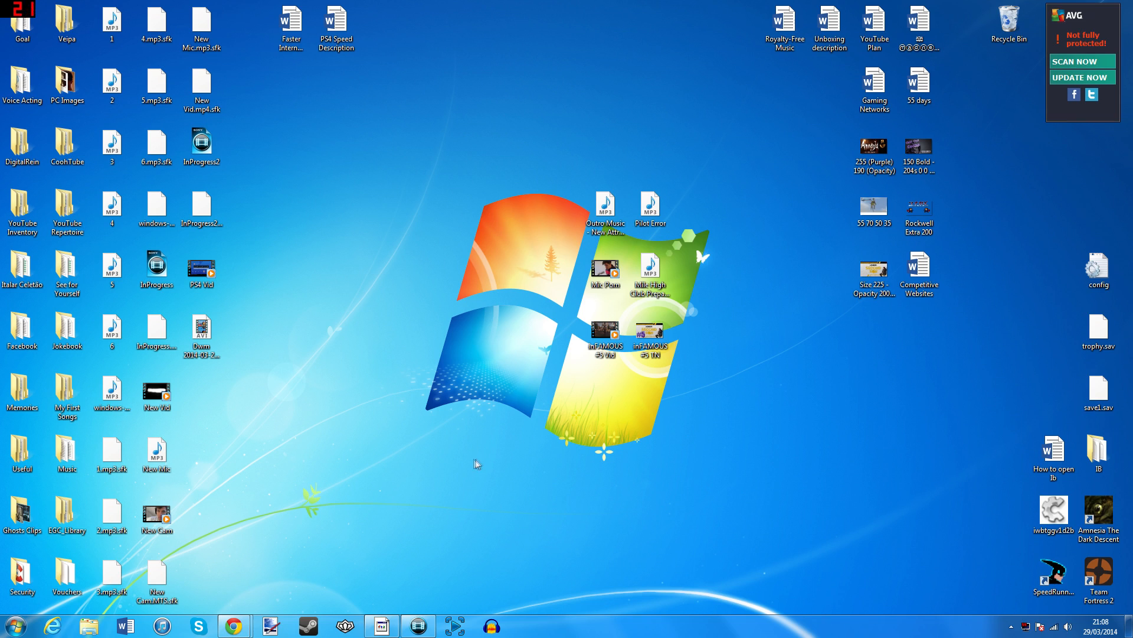
{"action": "mouse_move", "coordinate": [370, 525]}
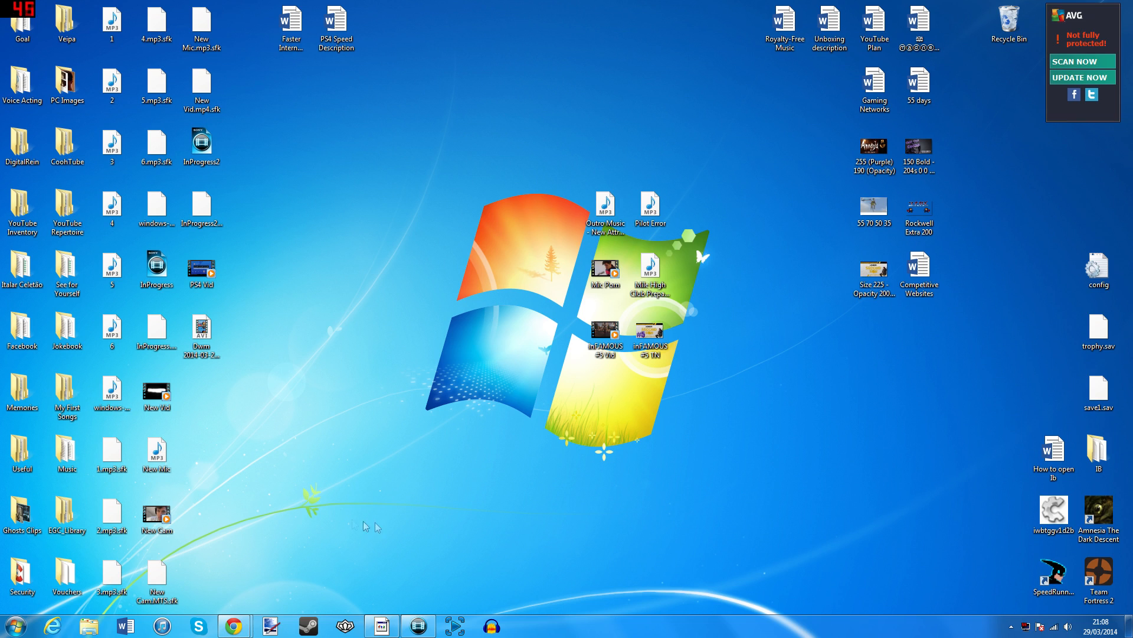
{"action": "mouse_move", "coordinate": [478, 516]}
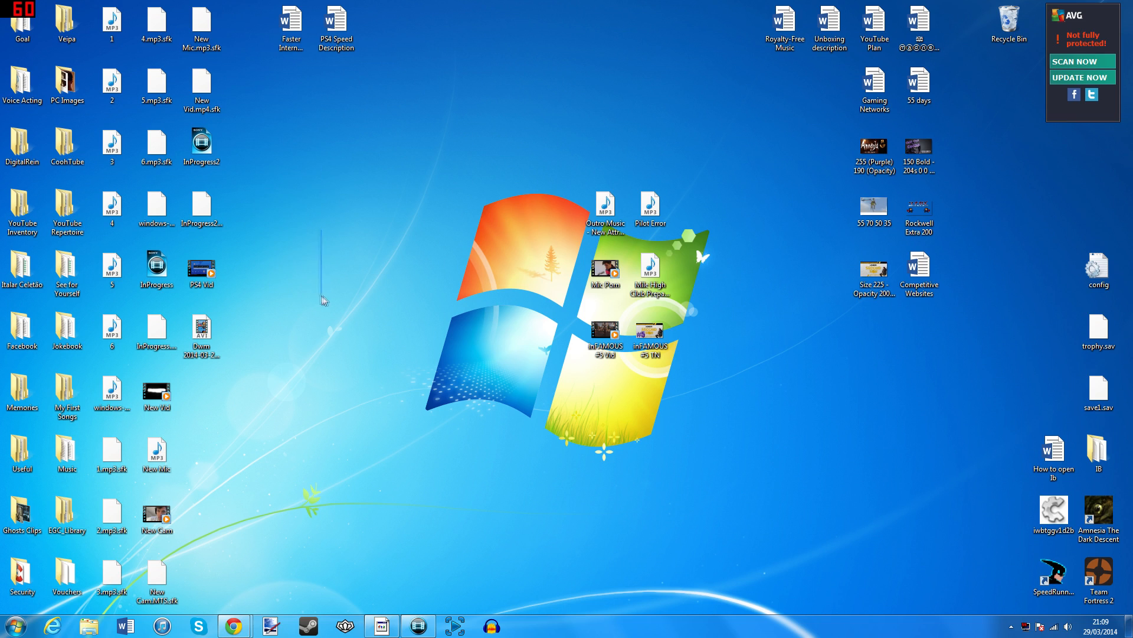
{"action": "mouse_move", "coordinate": [418, 404]}
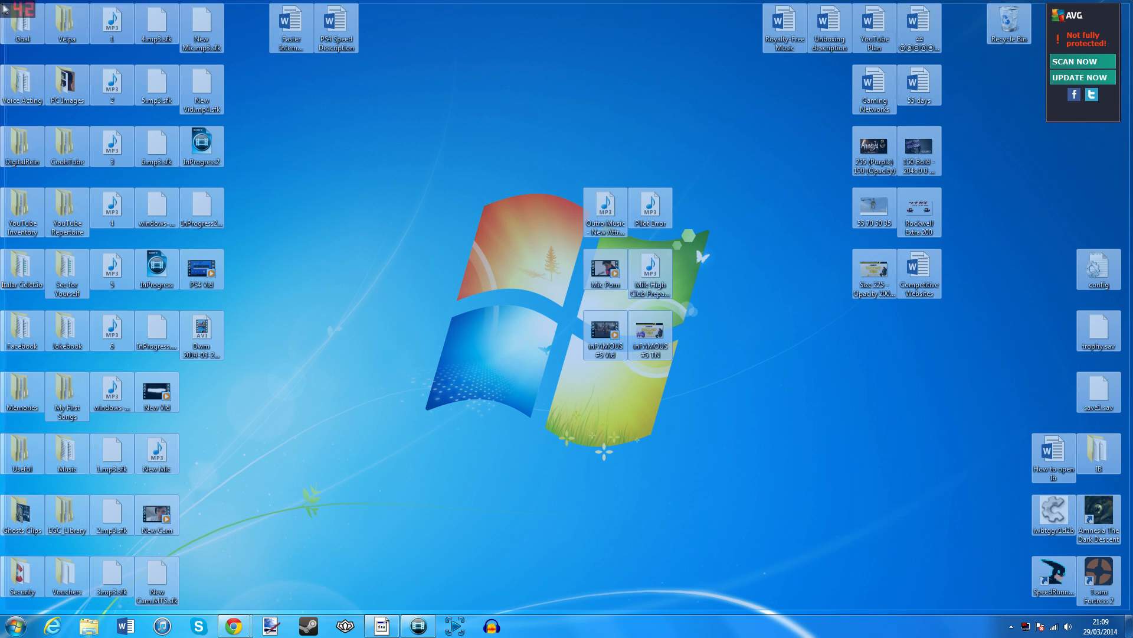
{"action": "mouse_move", "coordinate": [410, 197]}
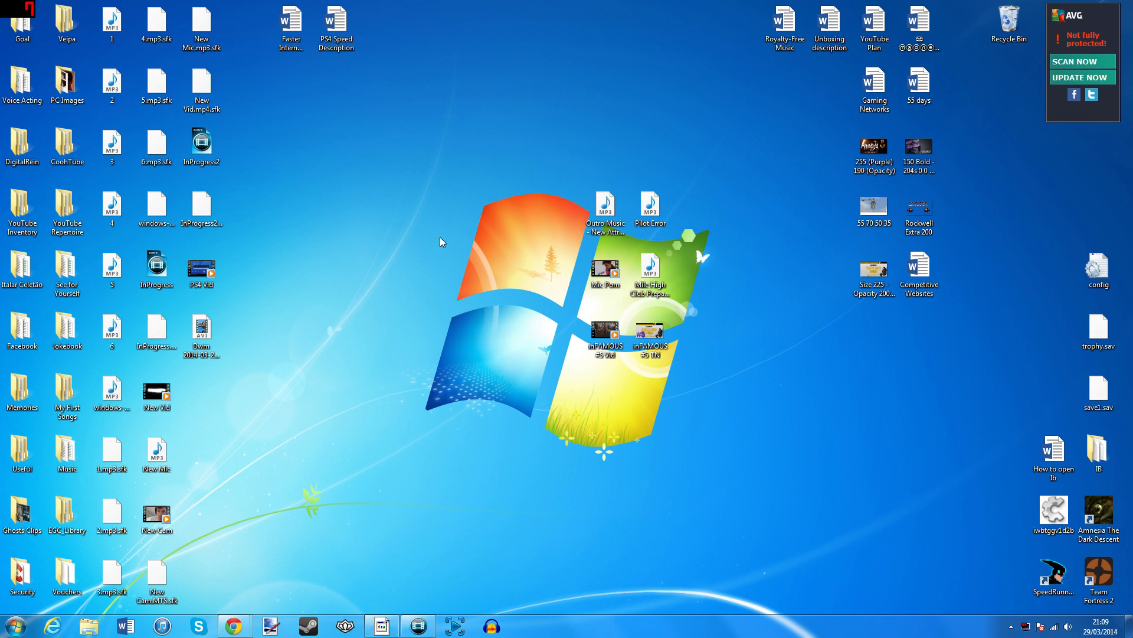
{"action": "mouse_move", "coordinate": [394, 392]}
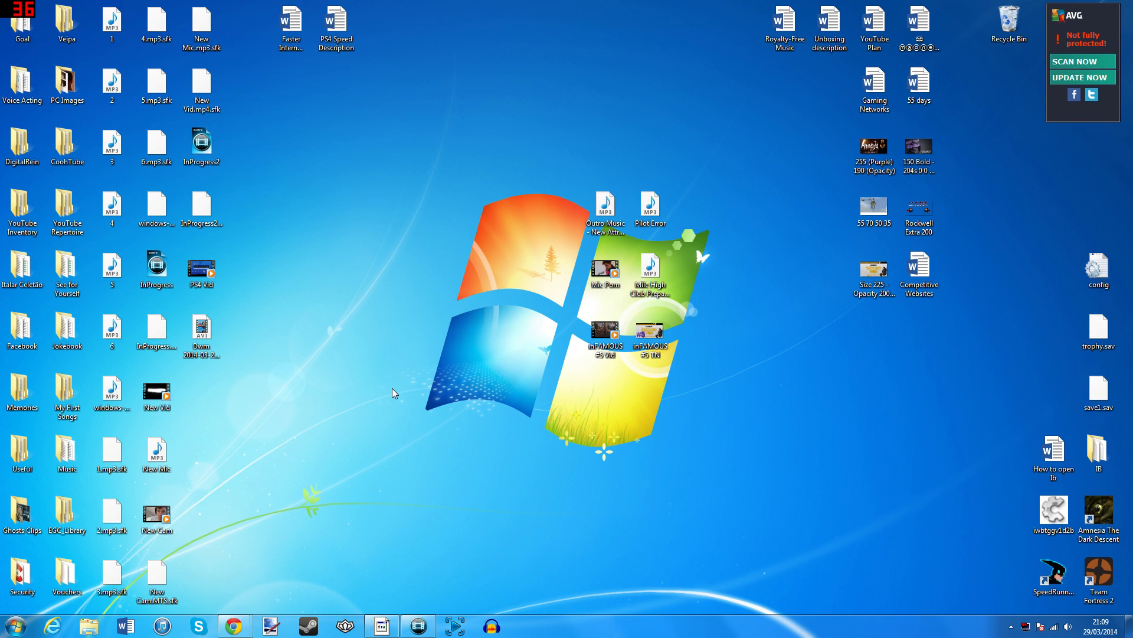
- Run ipconfig/all from cmd and scroll to the wireless adapter's gateway and DNS 192.168.1.254
{"action": "left_click", "coordinate": [23, 625]}
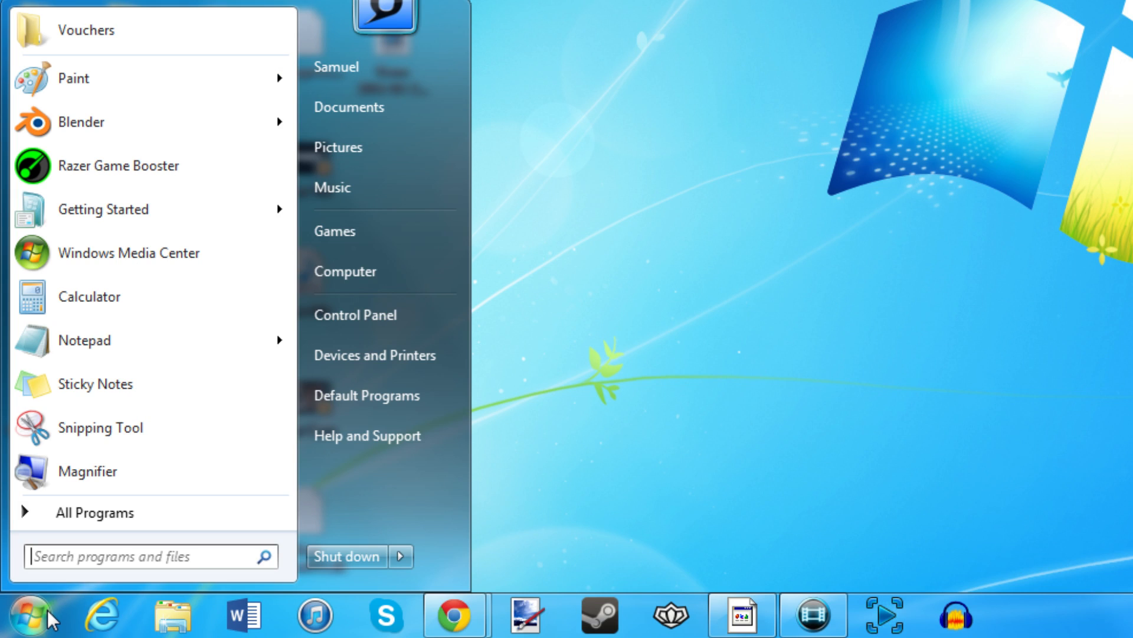
{"action": "type", "text": "cmd"}
{"action": "type", "text": "ipc"}
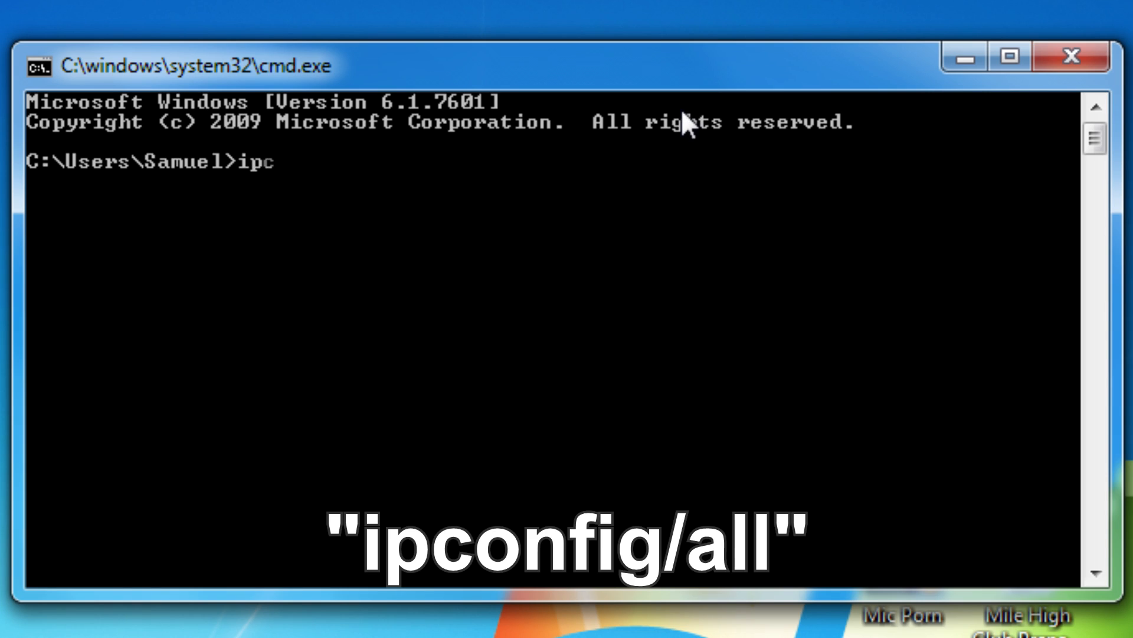
{"action": "type", "text": "onfig/"}
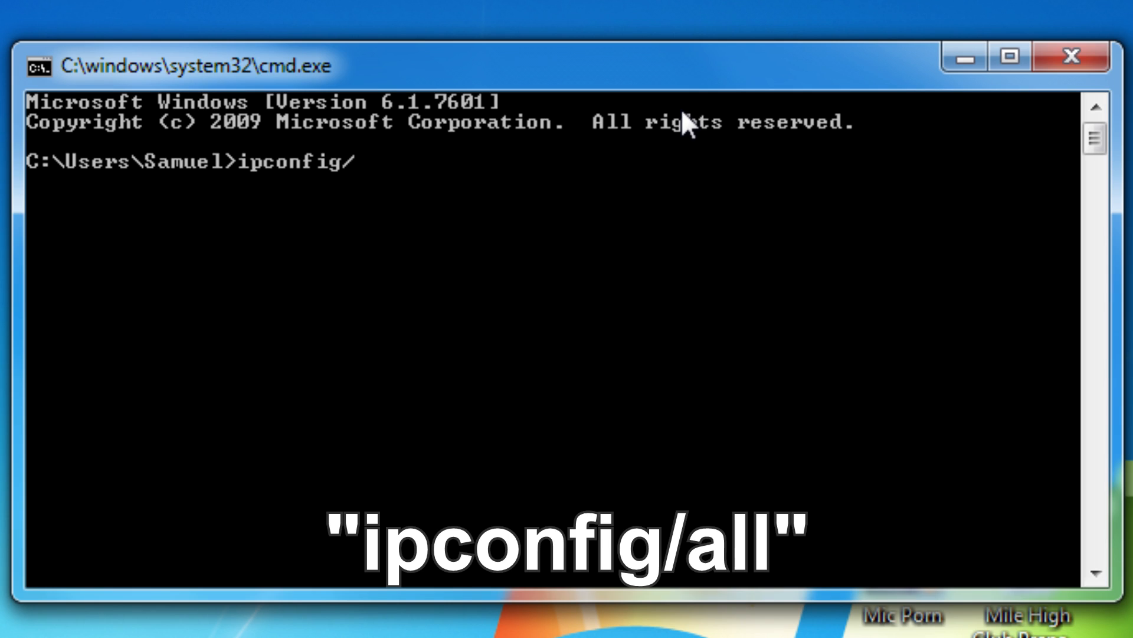
{"action": "key", "text": "Return"}
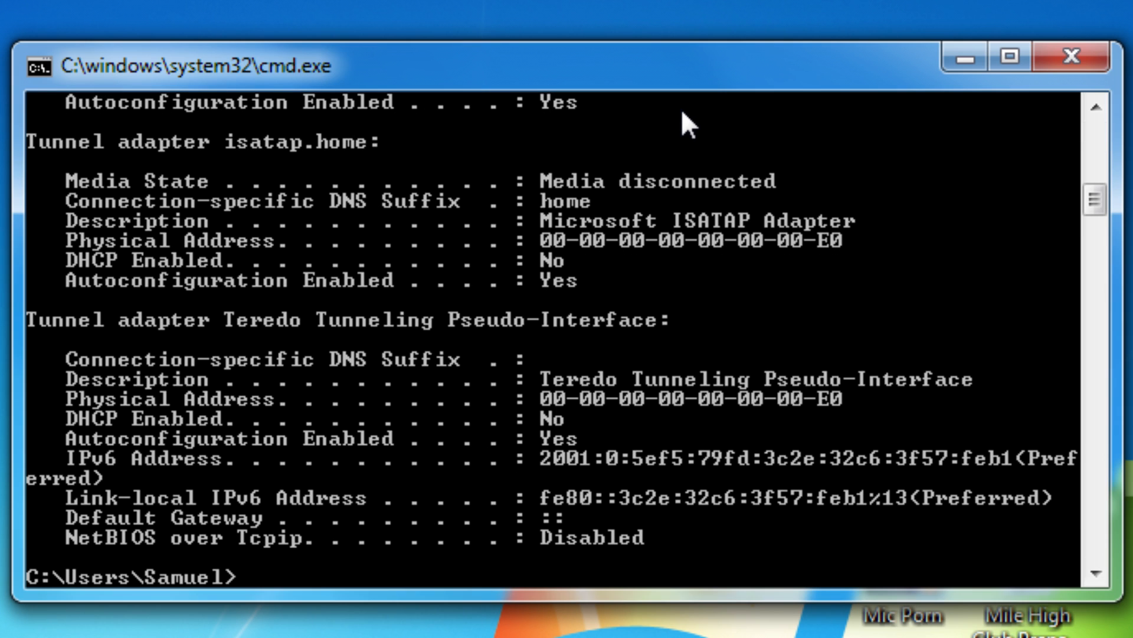
{"action": "mouse_move", "coordinate": [1096, 201]}
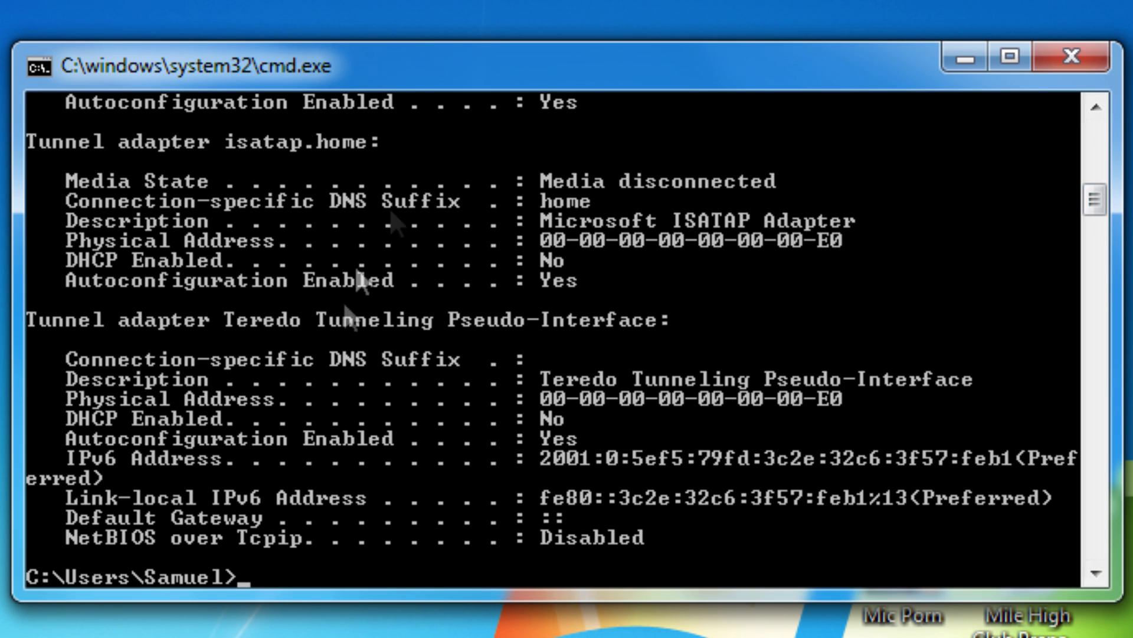
{"action": "scroll", "scroll_direction": "up", "scroll_amount": 3}
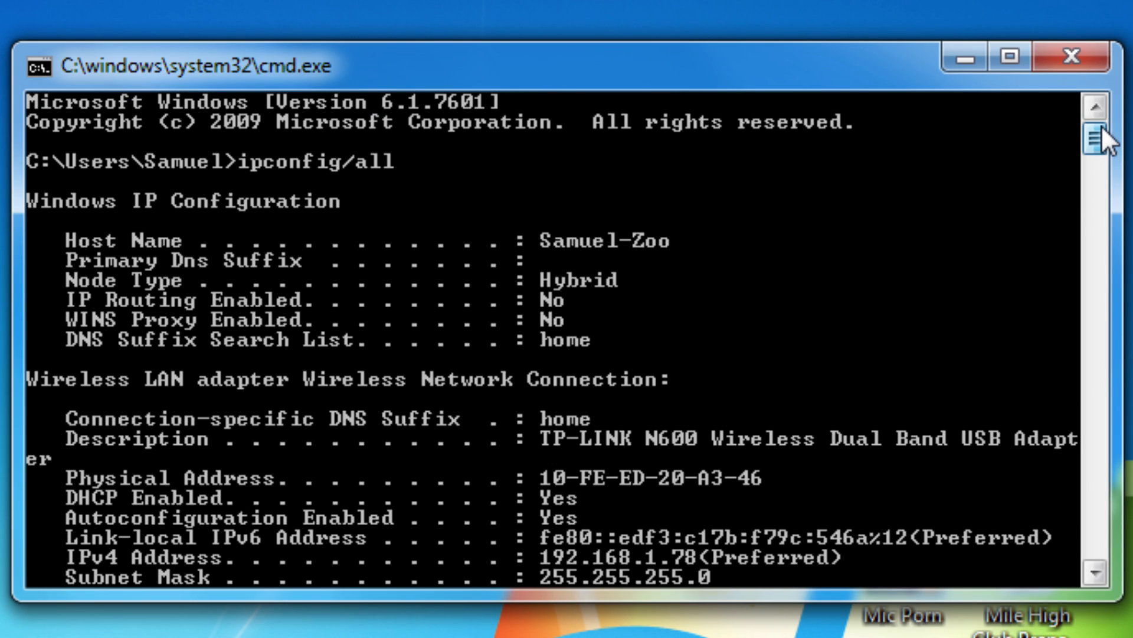
{"action": "mouse_move", "coordinate": [340, 402]}
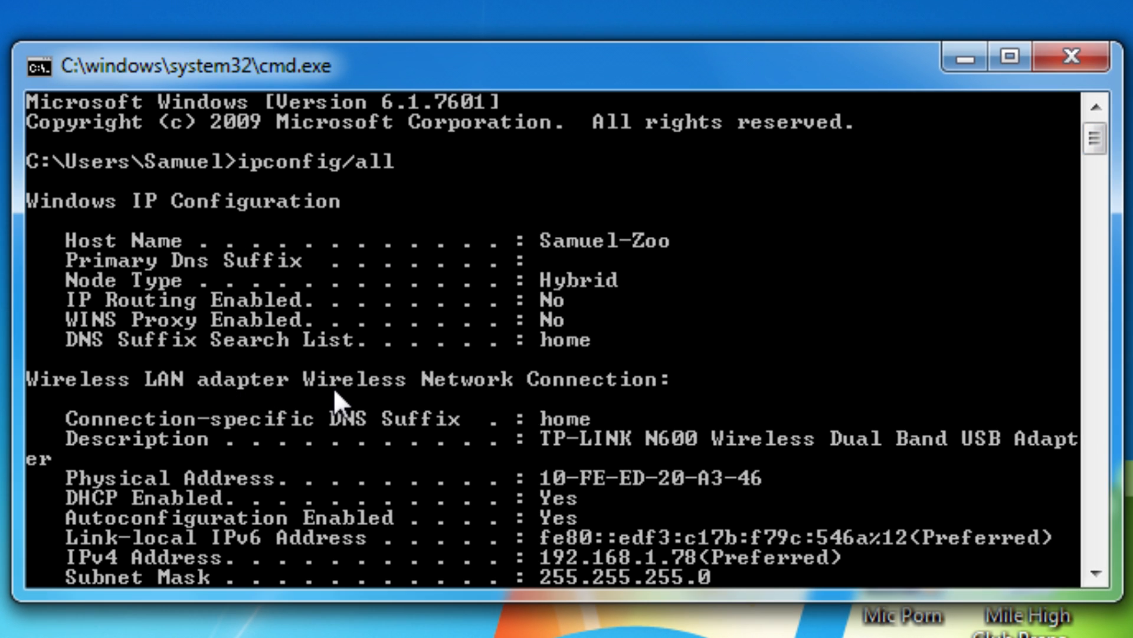
{"action": "mouse_move", "coordinate": [488, 395]}
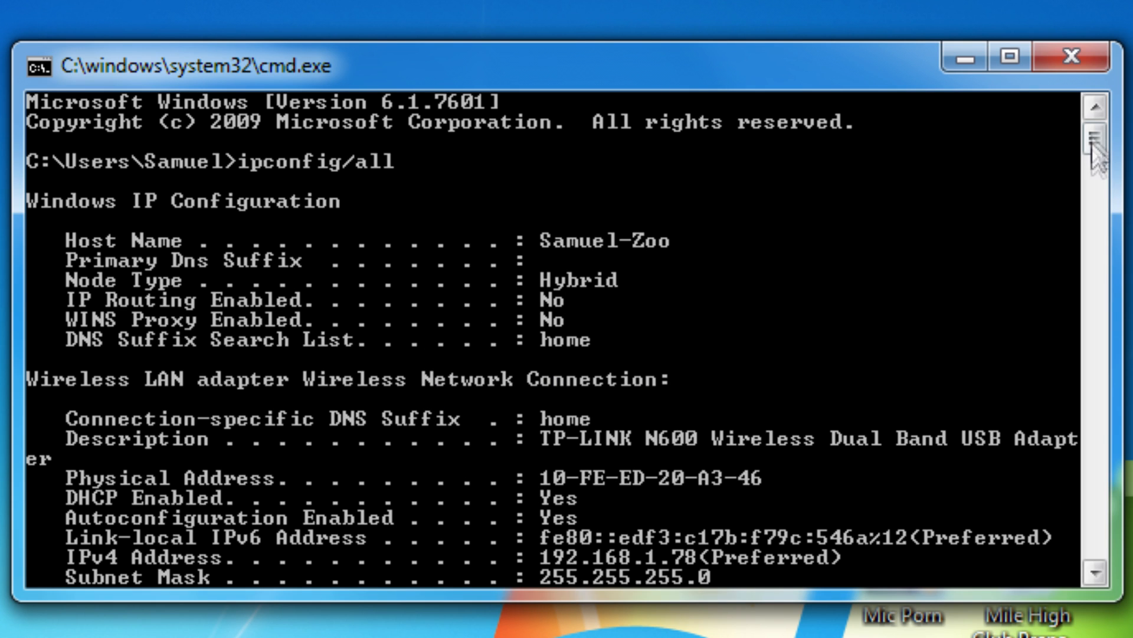
{"action": "scroll", "scroll_direction": "down", "scroll_amount": 3}
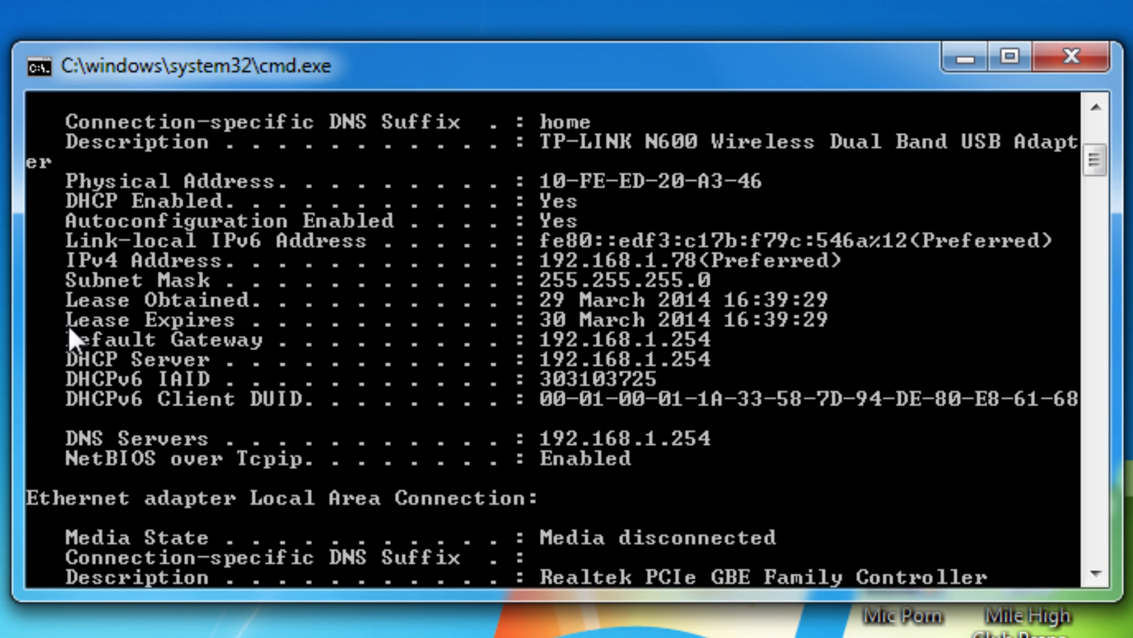
{"action": "mouse_move", "coordinate": [69, 445]}
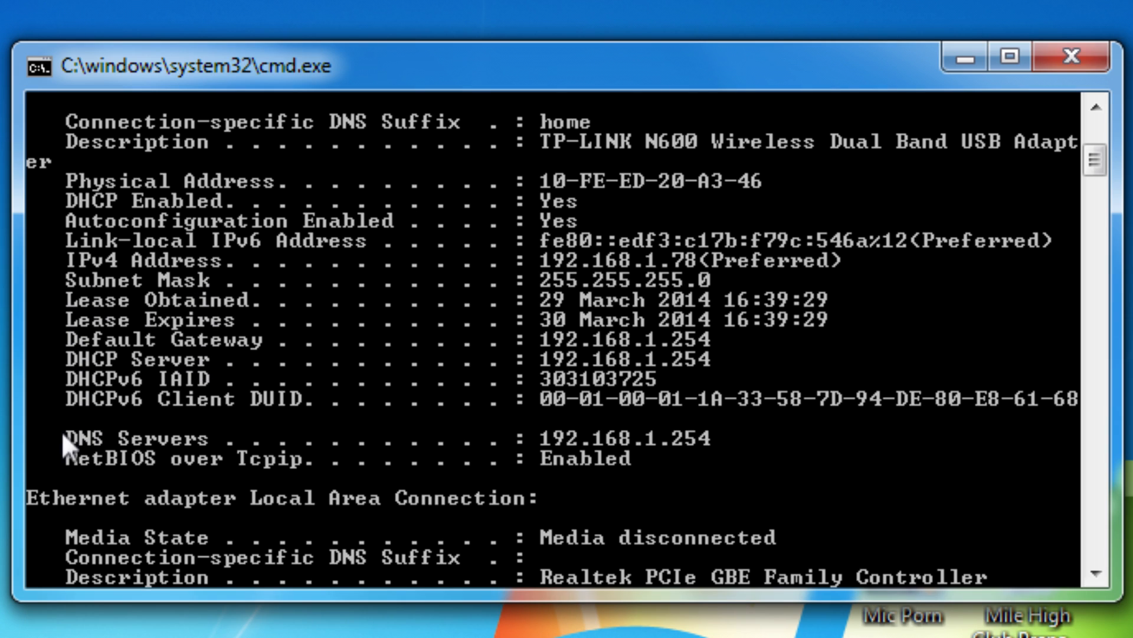
{"action": "mouse_move", "coordinate": [67, 445]}
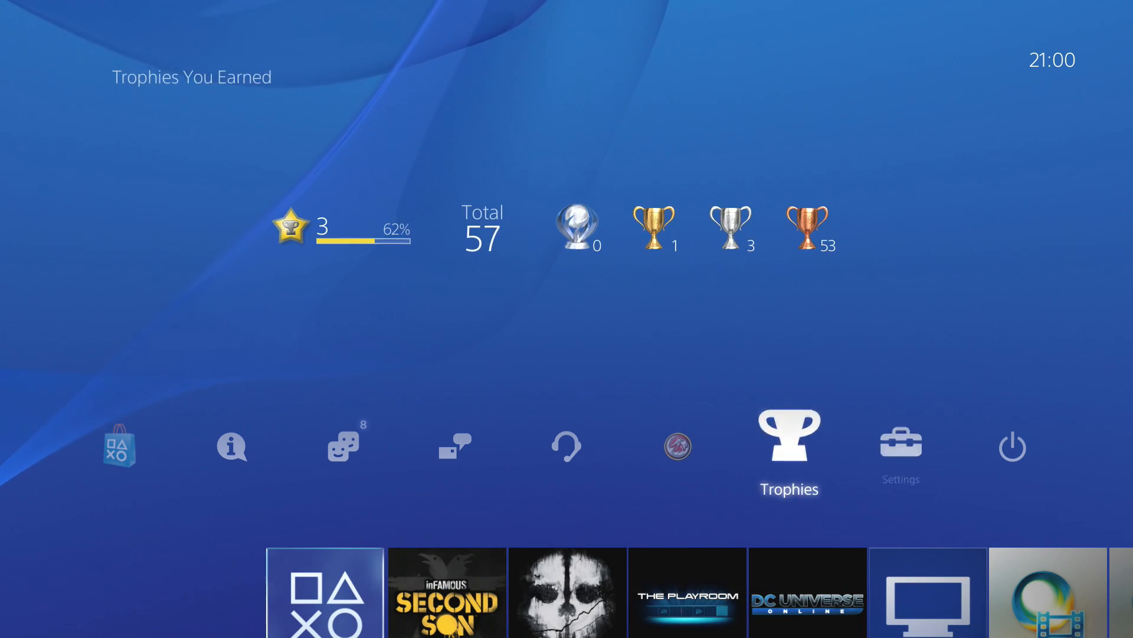
- Enter the PS4 Settings menu to begin the manual internet connection setup
{"action": "left_click", "coordinate": [900, 445]}
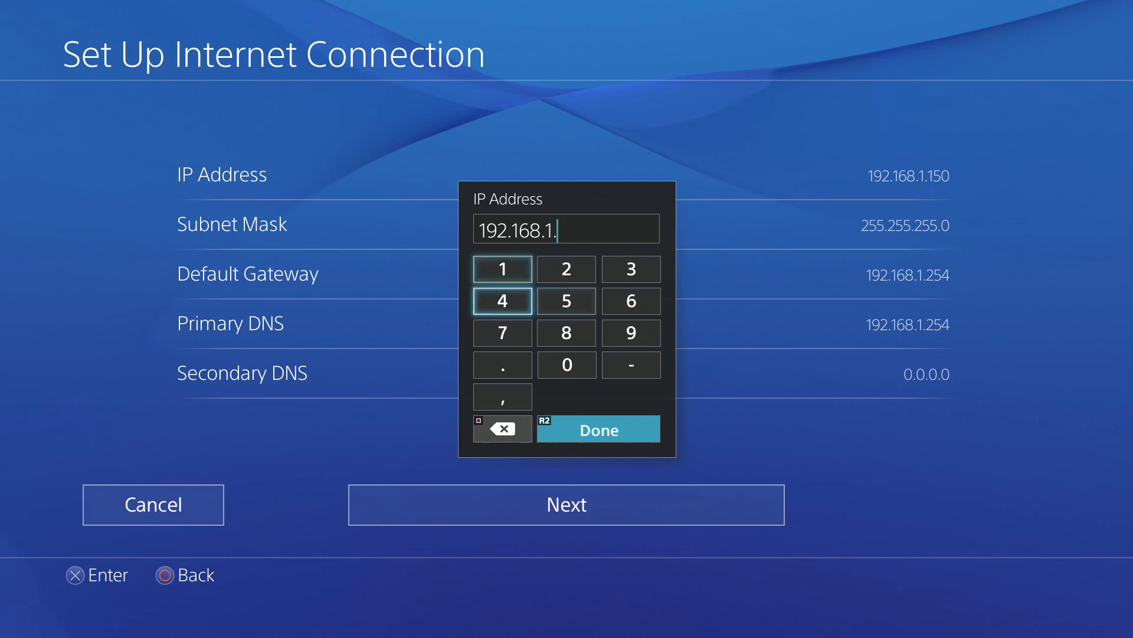
- Confirm IP 192.168.1.150, primary DNS 192.168.1.254 and secondary DNS 0.0.0.0, reaching the summary
{"action": "left_click", "coordinate": [565, 365]}
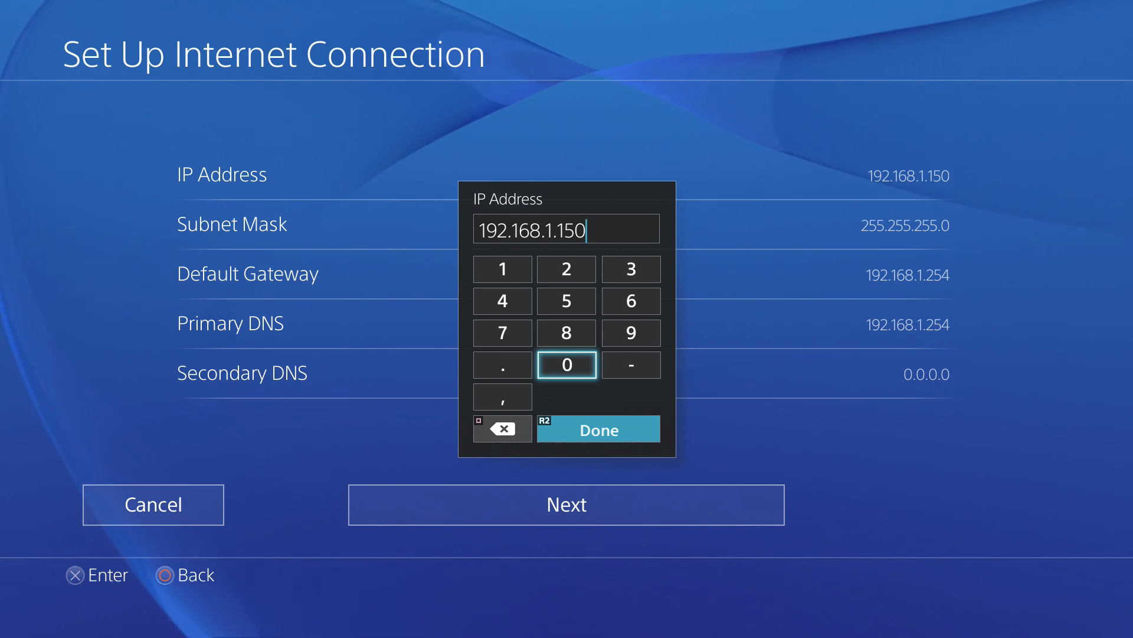
{"action": "left_click", "coordinate": [597, 429]}
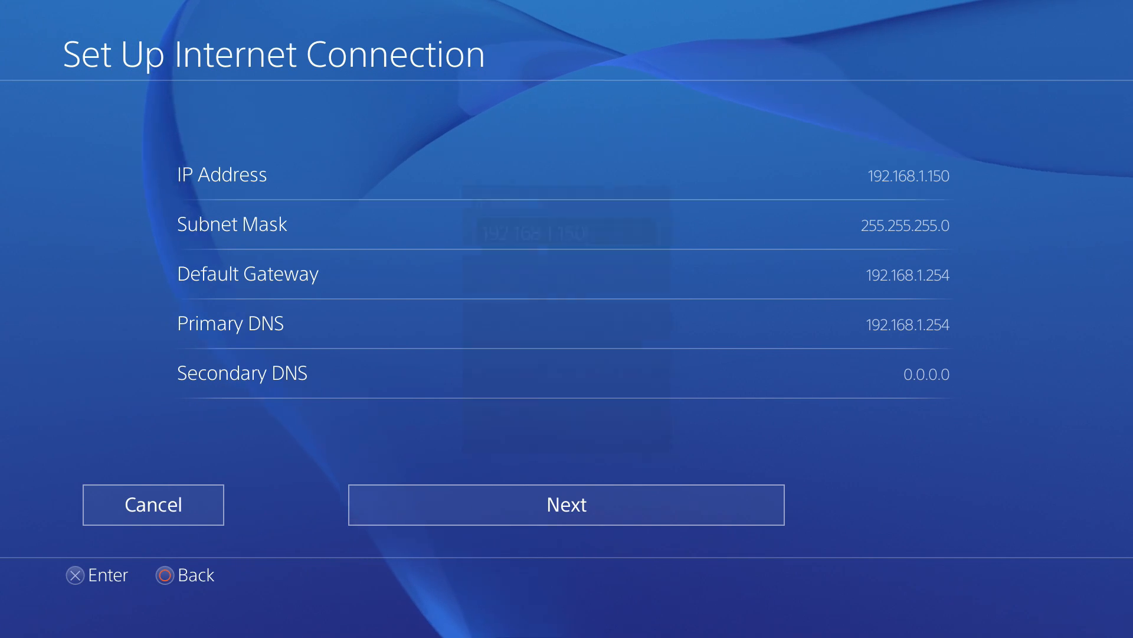
{"action": "left_click", "coordinate": [221, 173]}
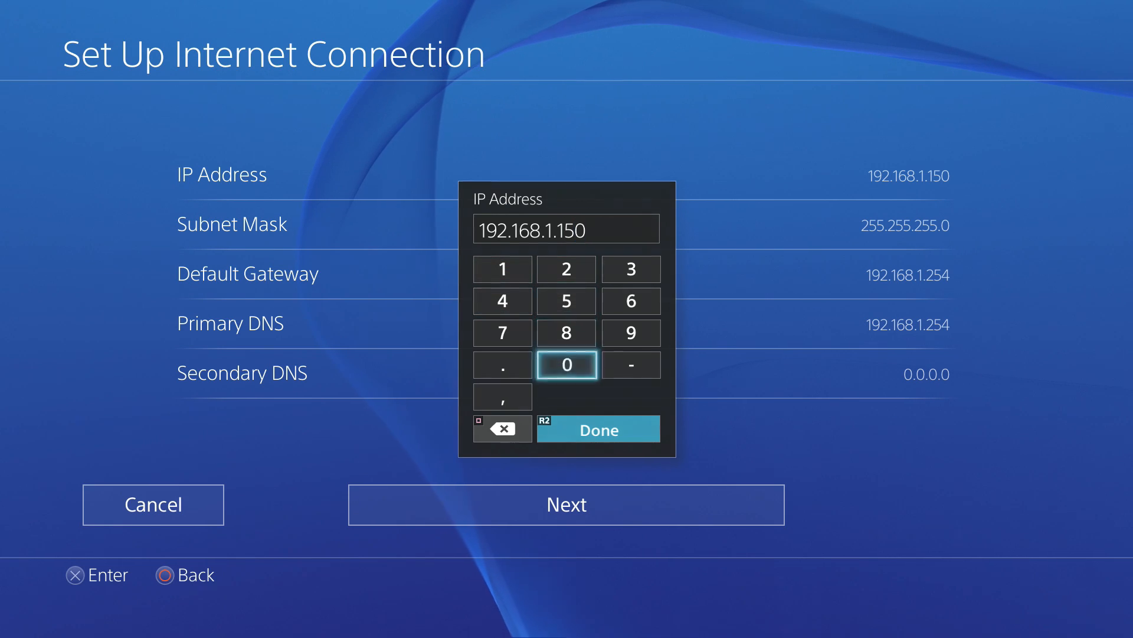
{"action": "left_click", "coordinate": [597, 429]}
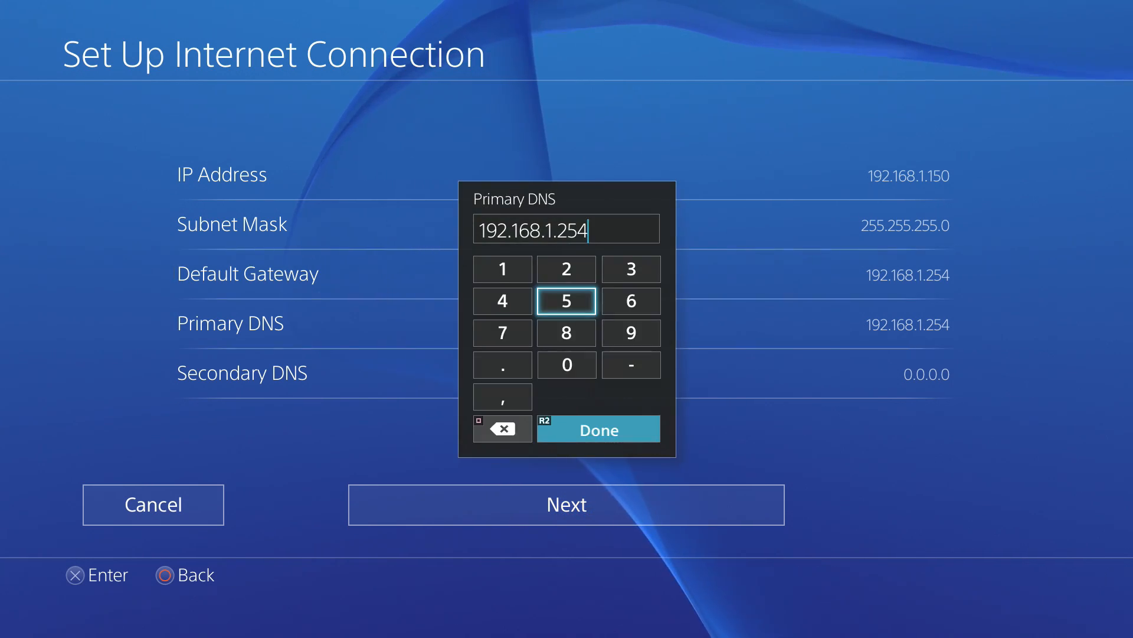
{"action": "left_click", "coordinate": [598, 429]}
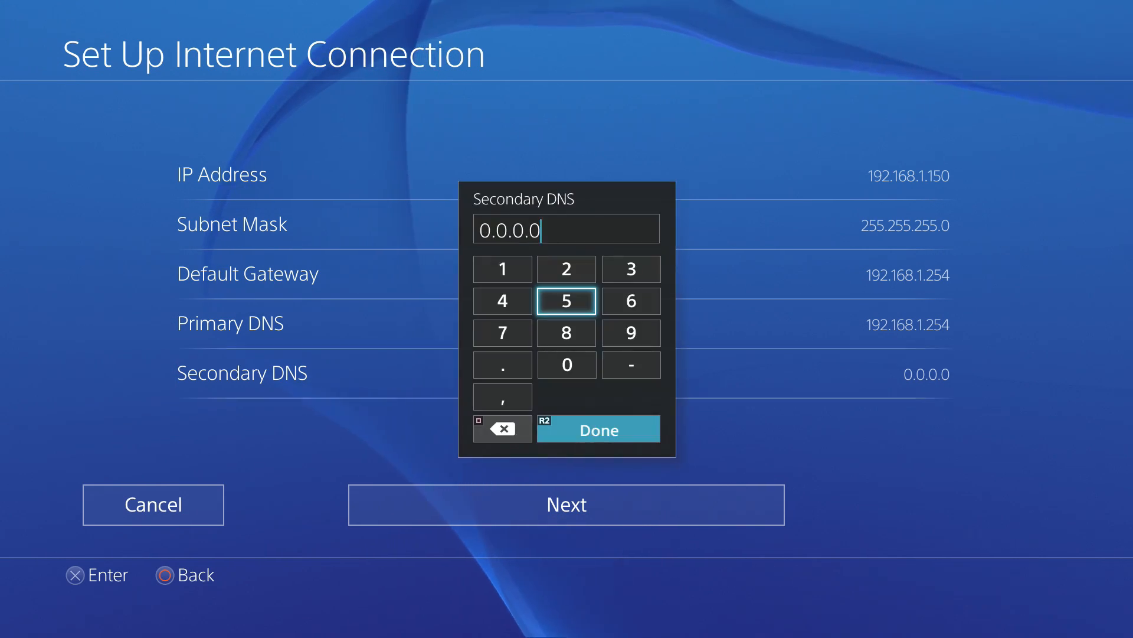
{"action": "left_click", "coordinate": [597, 428]}
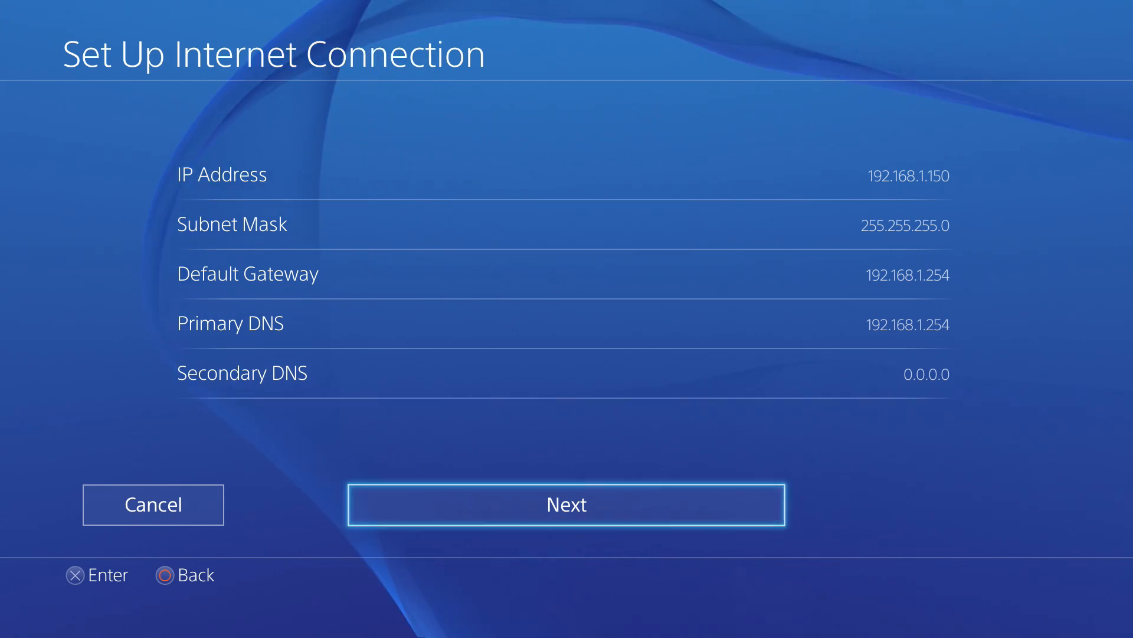
- Save the static connection settings and start a Test Internet Connection
{"action": "left_click", "coordinate": [565, 504]}
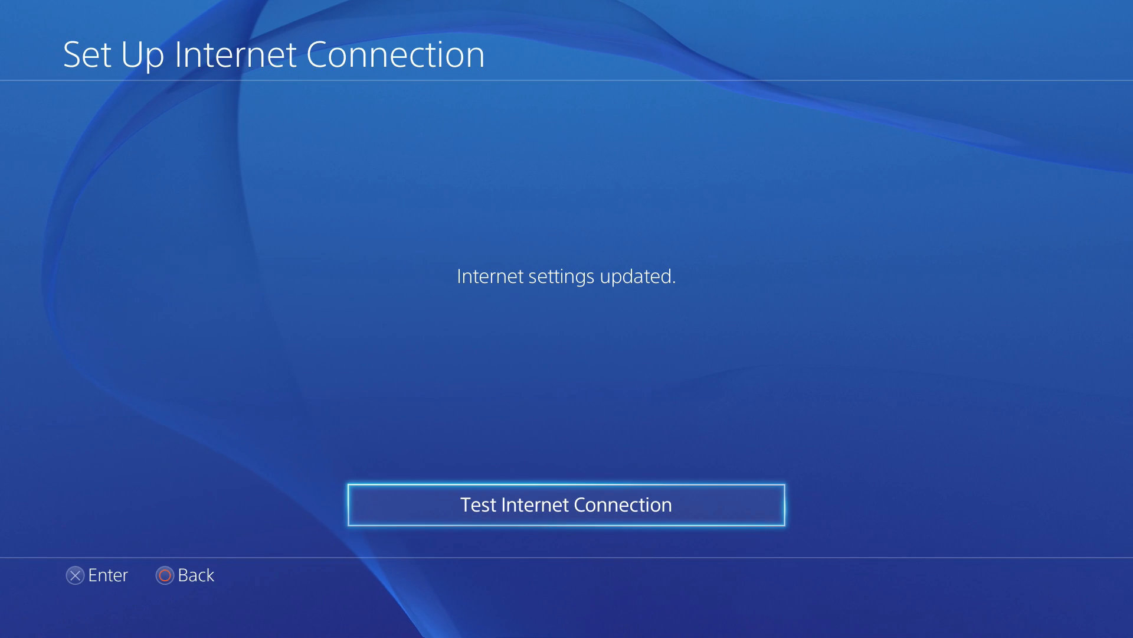
{"action": "left_click", "coordinate": [565, 504]}
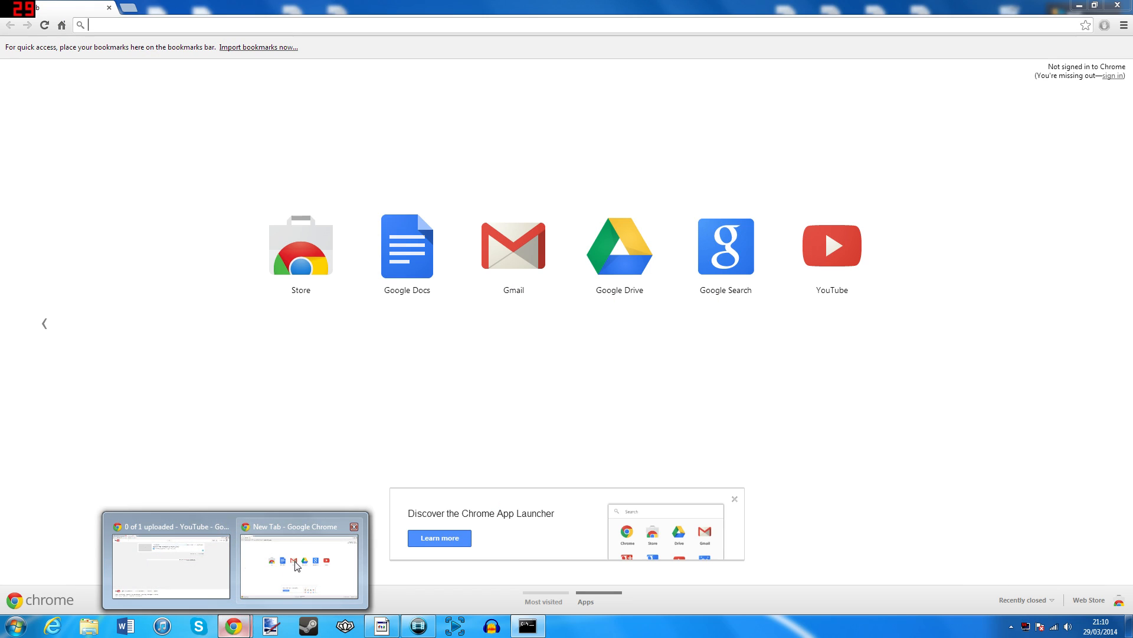
{"action": "mouse_move", "coordinate": [565, 376]}
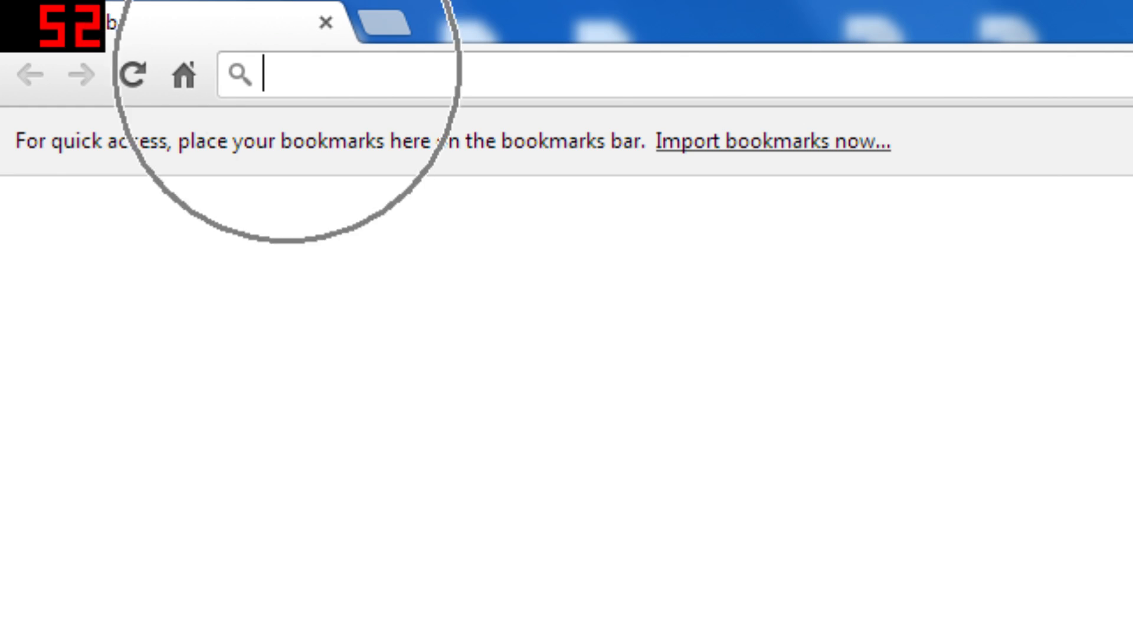
- Browse to portforward.com and open the PS4 guide for the BT BTHub router
{"action": "type", "text": "portforward.com/english/applications/port_forwarding/PS4/"}
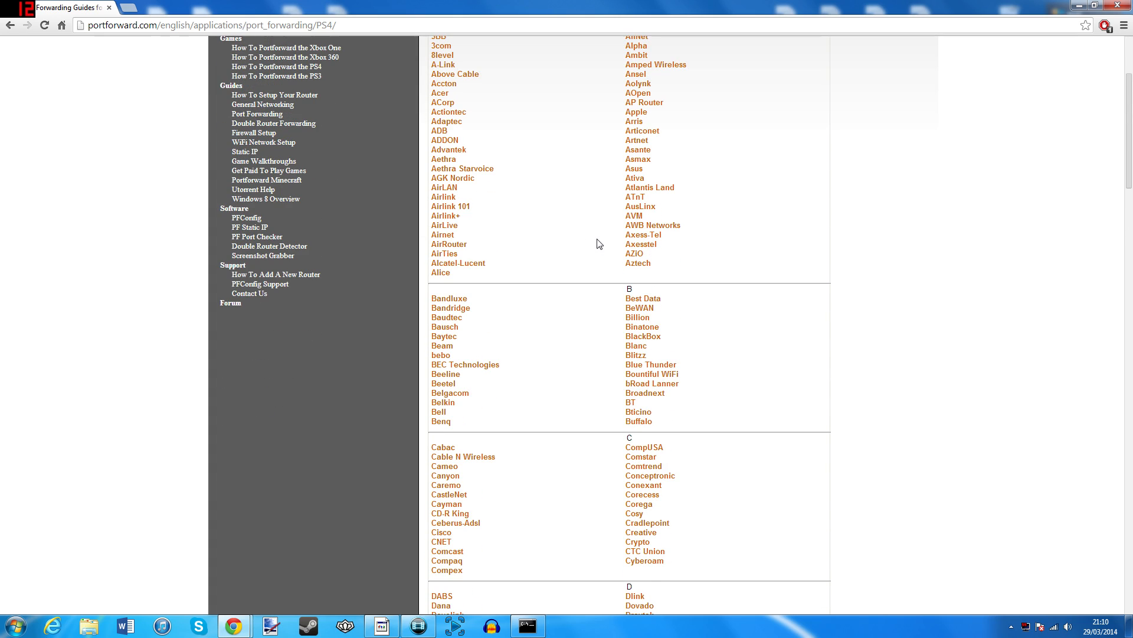
{"action": "left_click", "coordinate": [645, 392]}
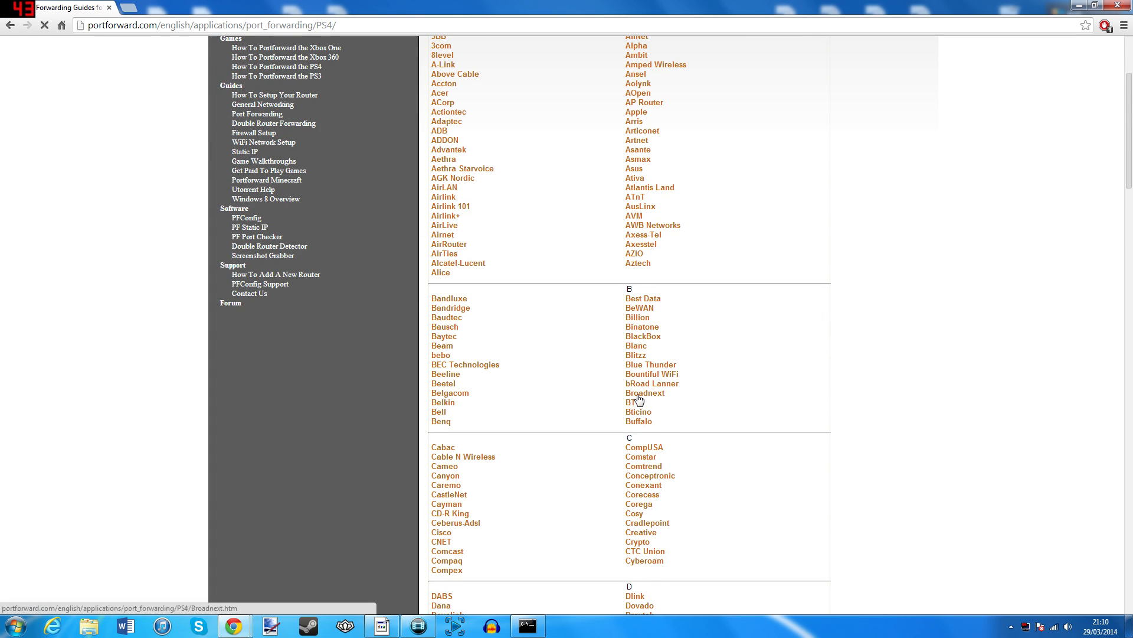
{"action": "left_click", "coordinate": [629, 401]}
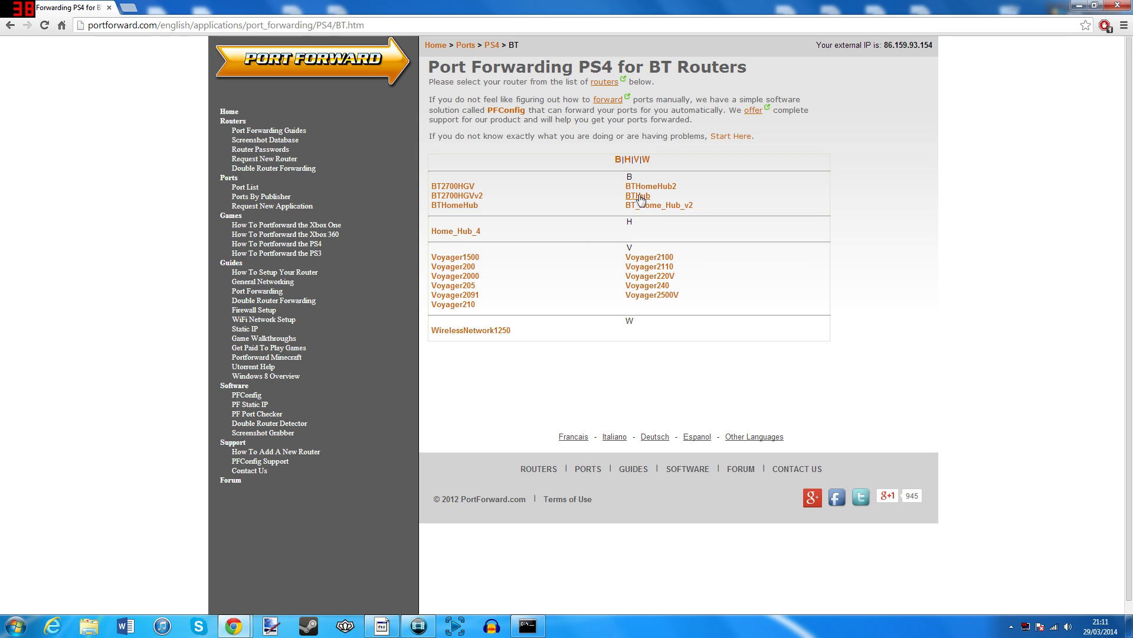
{"action": "left_click", "coordinate": [636, 195]}
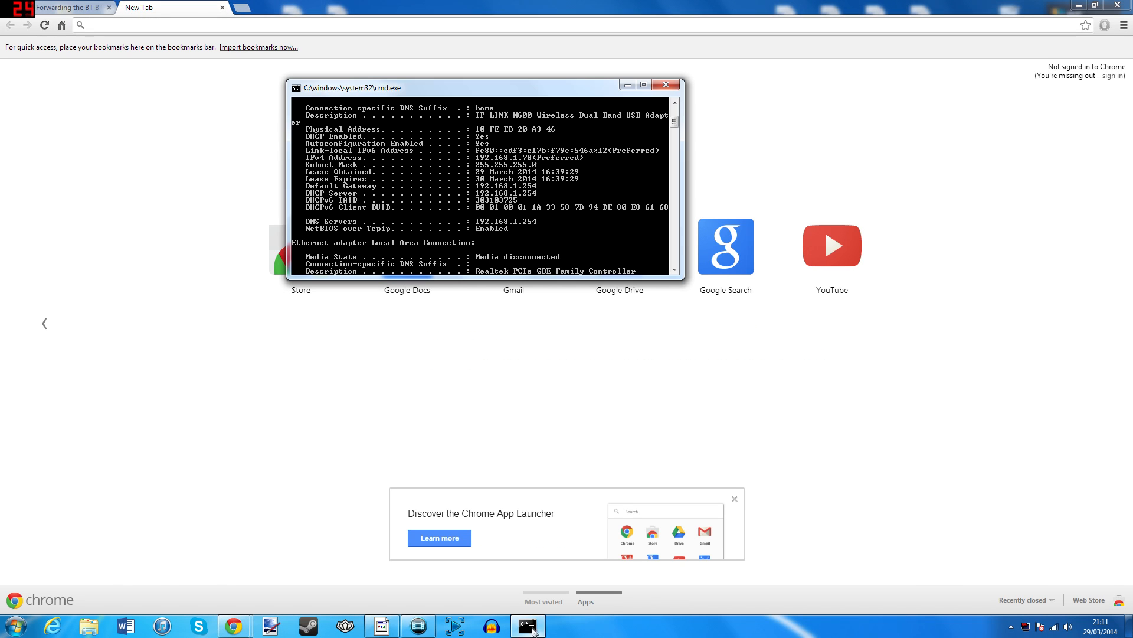
- Browse to the hub at 192.168.1.254, log in with the admin password and reach Advanced Settings
{"action": "left_click", "coordinate": [644, 84]}
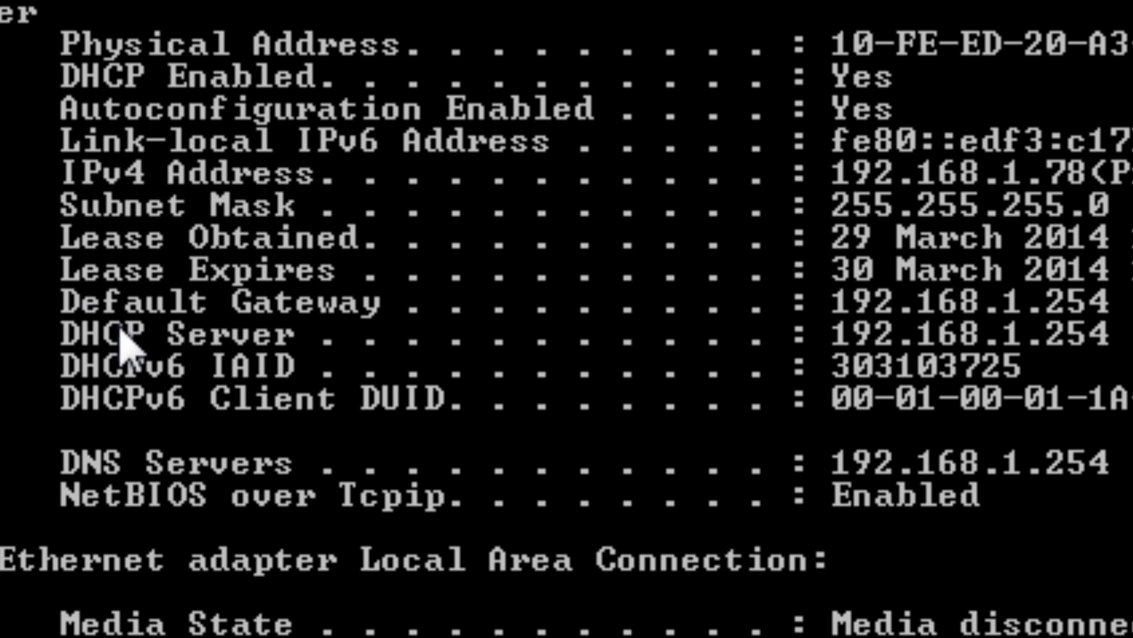
{"action": "type", "text": "192.168.1.254"}
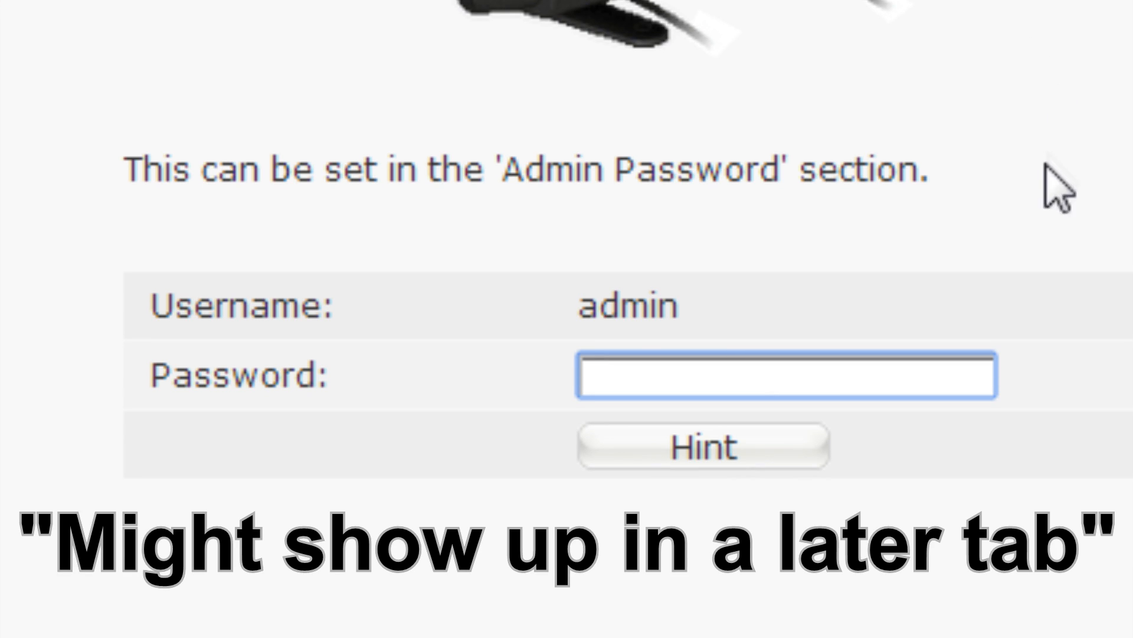
{"action": "mouse_move", "coordinate": [902, 453]}
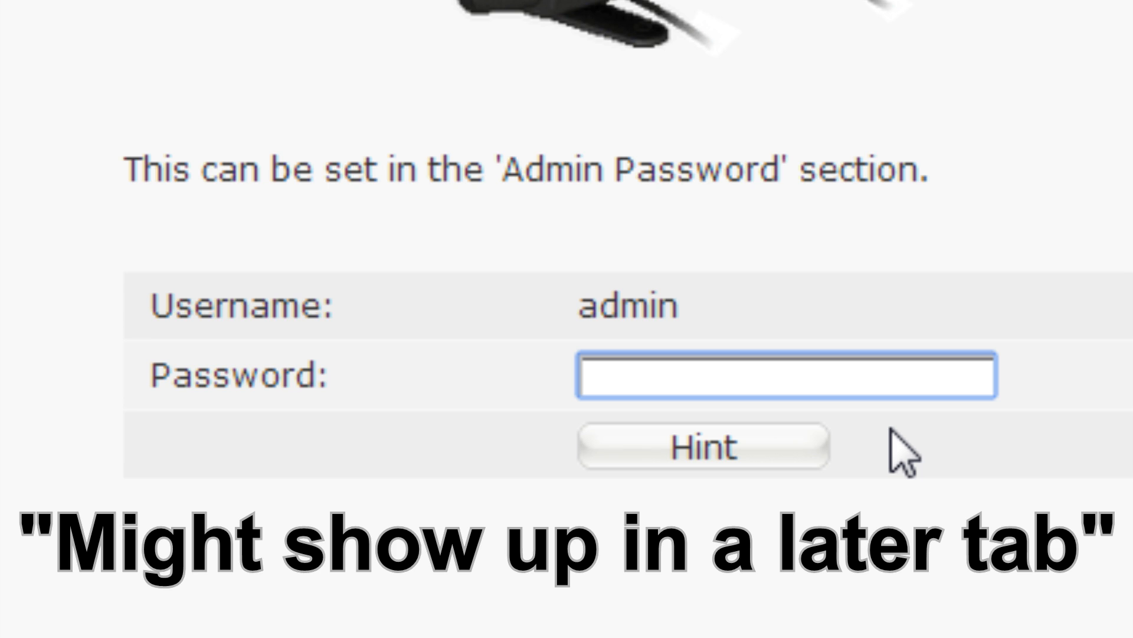
{"action": "left_click", "coordinate": [405, 18]}
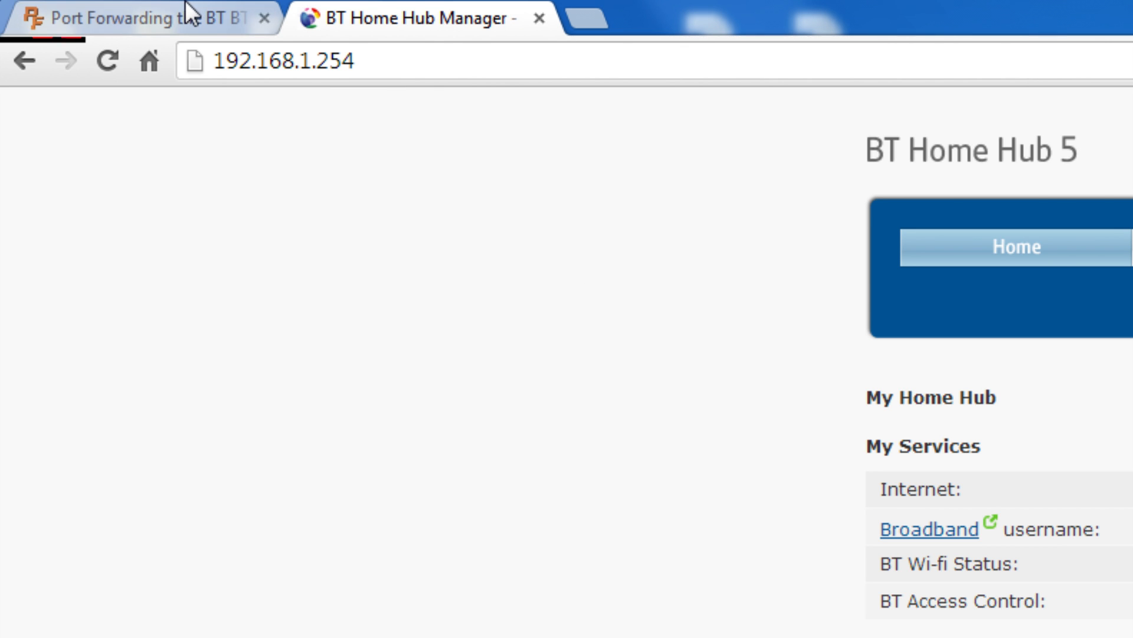
{"action": "left_click", "coordinate": [72, 17]}
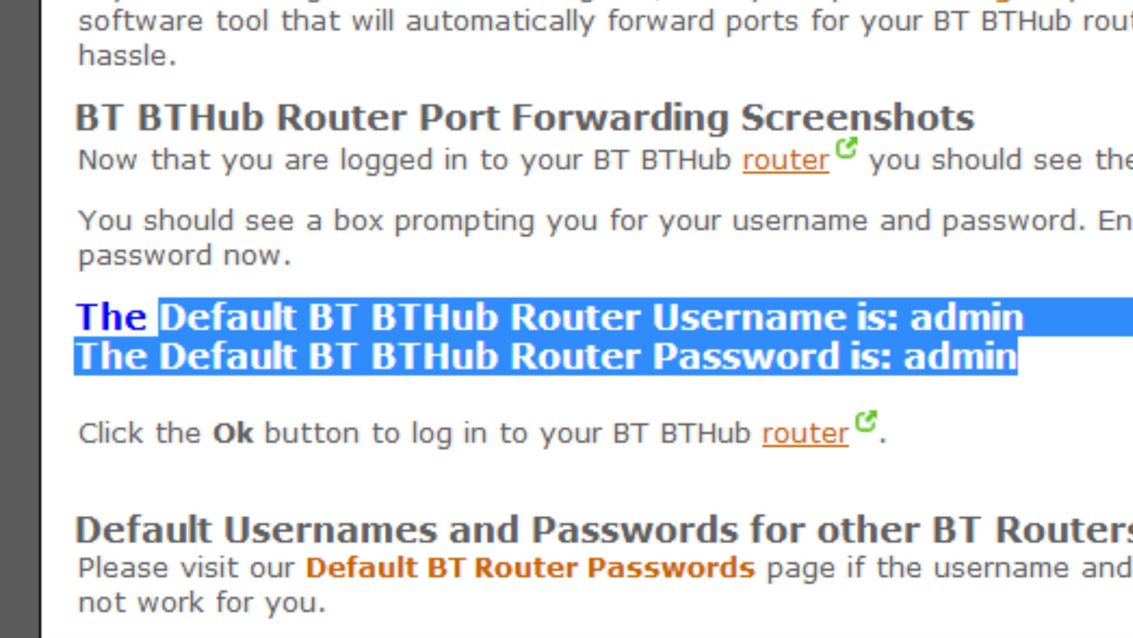
{"action": "scroll", "scroll_direction": "down", "scroll_amount": 3}
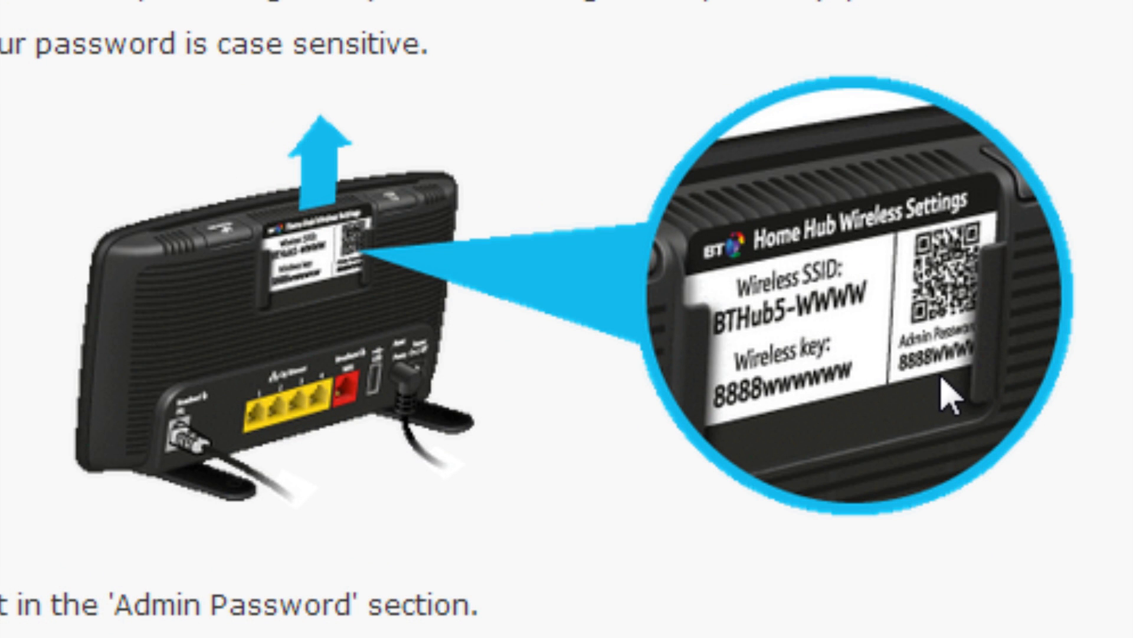
{"action": "mouse_move", "coordinate": [885, 405]}
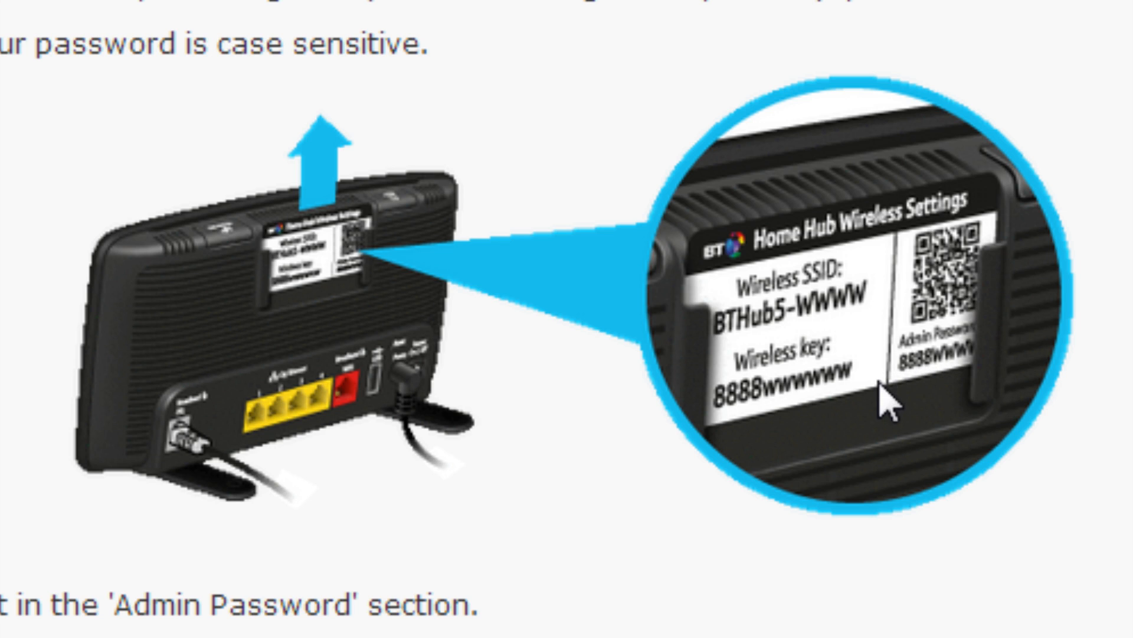
{"action": "scroll", "scroll_direction": "down", "scroll_amount": 3}
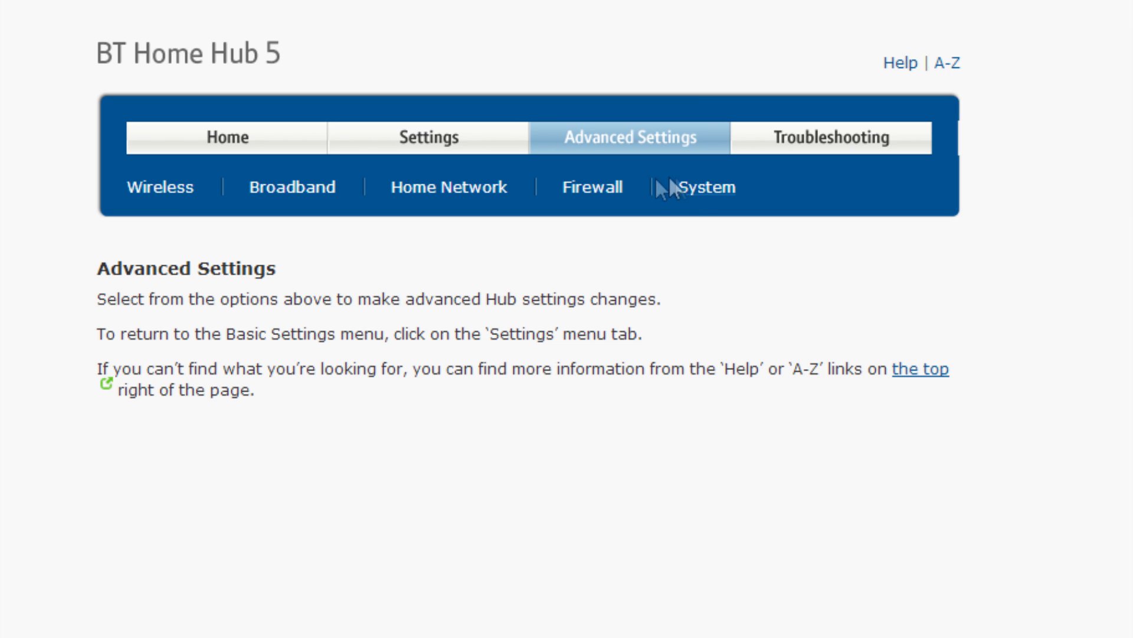
{"action": "mouse_move", "coordinate": [592, 188]}
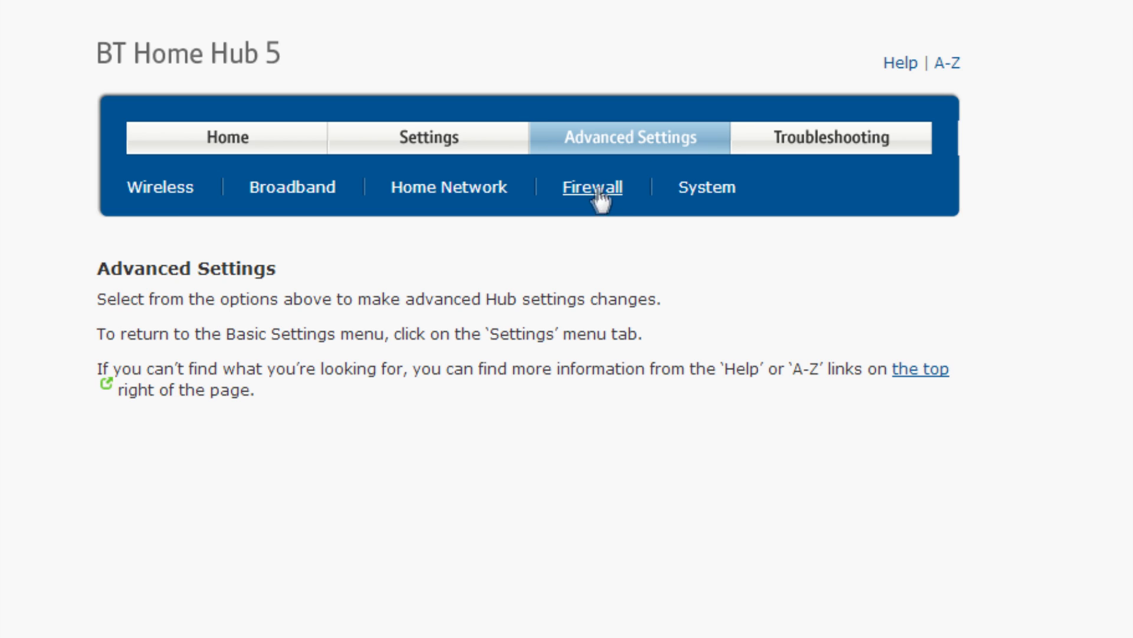
- Under Firewall > DMZ, enable the DMZ and list the devices to pick the PS4 ending 52-30-d1
{"action": "left_click", "coordinate": [592, 187]}
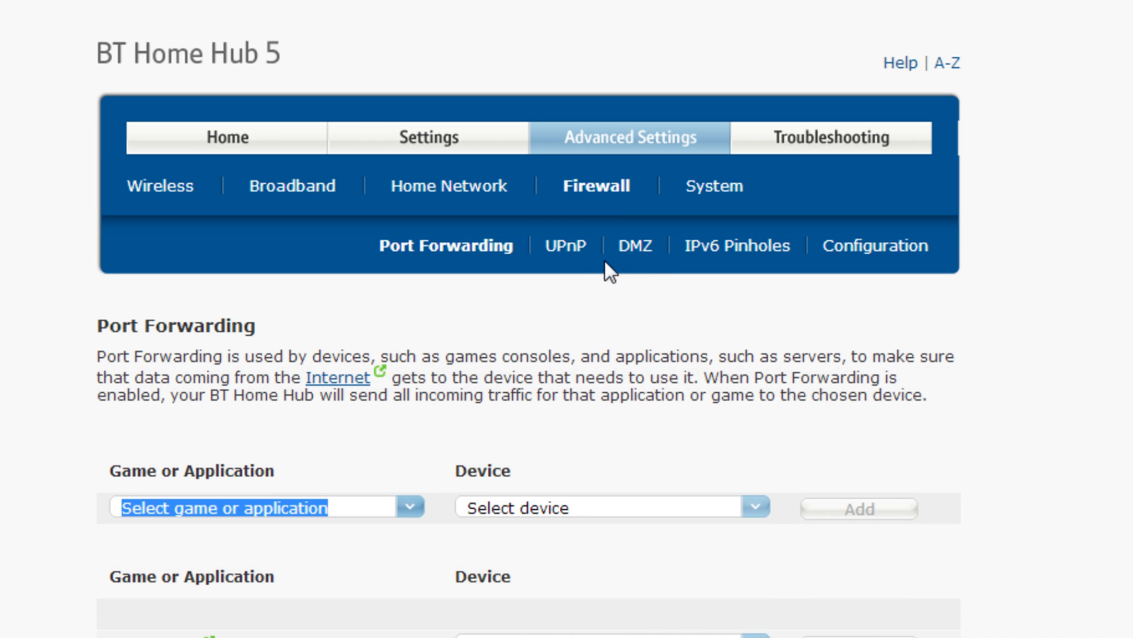
{"action": "left_click", "coordinate": [633, 245]}
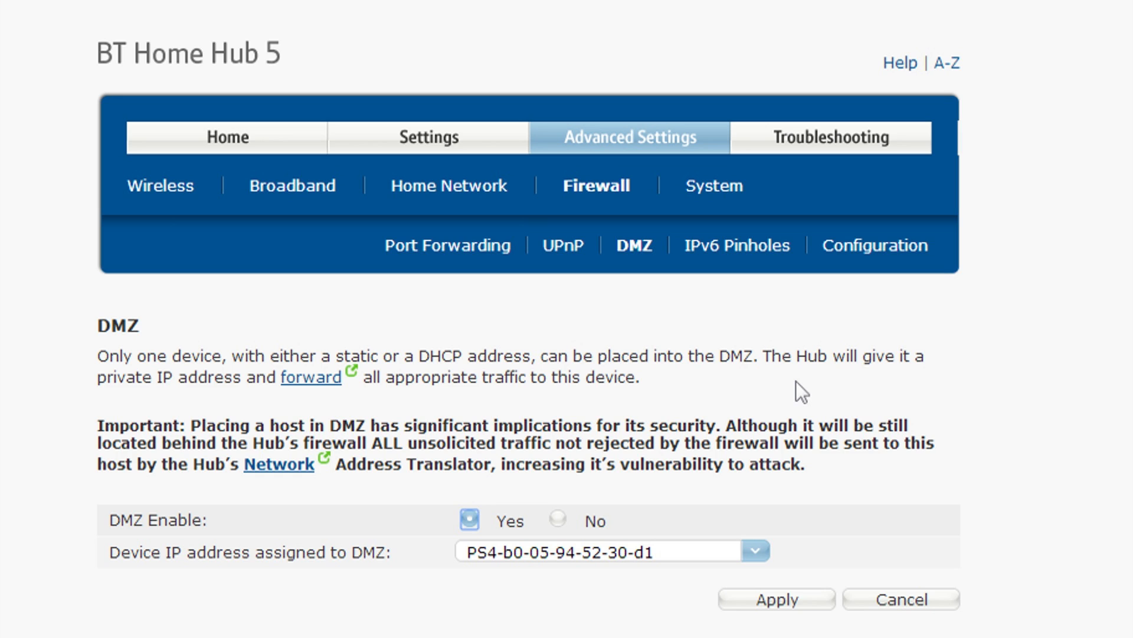
{"action": "scroll", "scroll_direction": "down", "scroll_amount": 3}
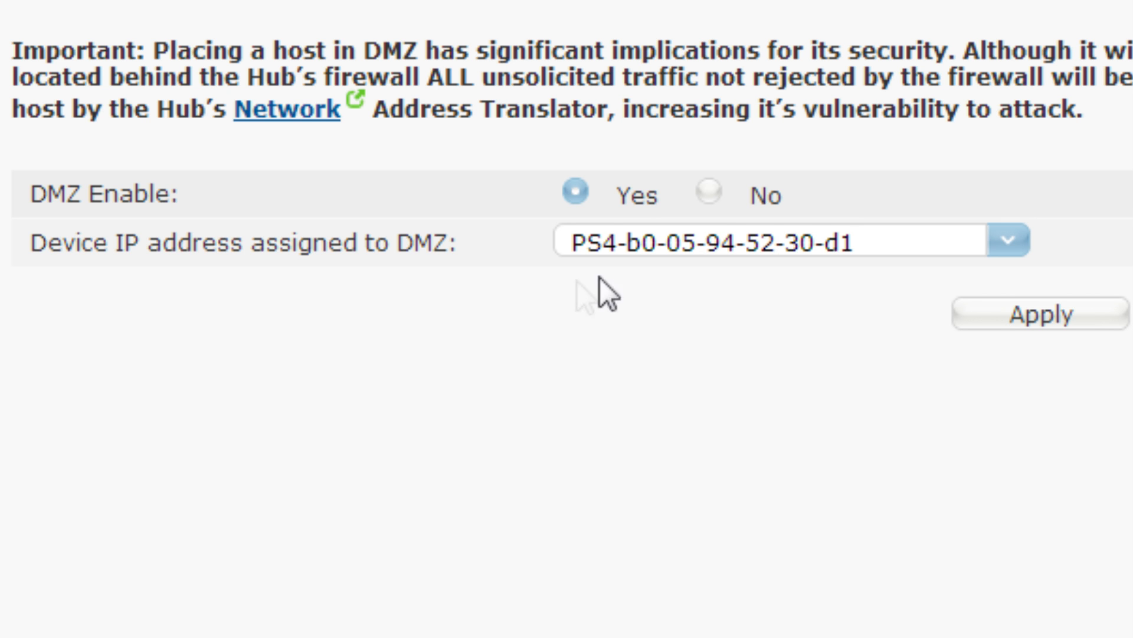
{"action": "left_click", "coordinate": [1008, 239]}
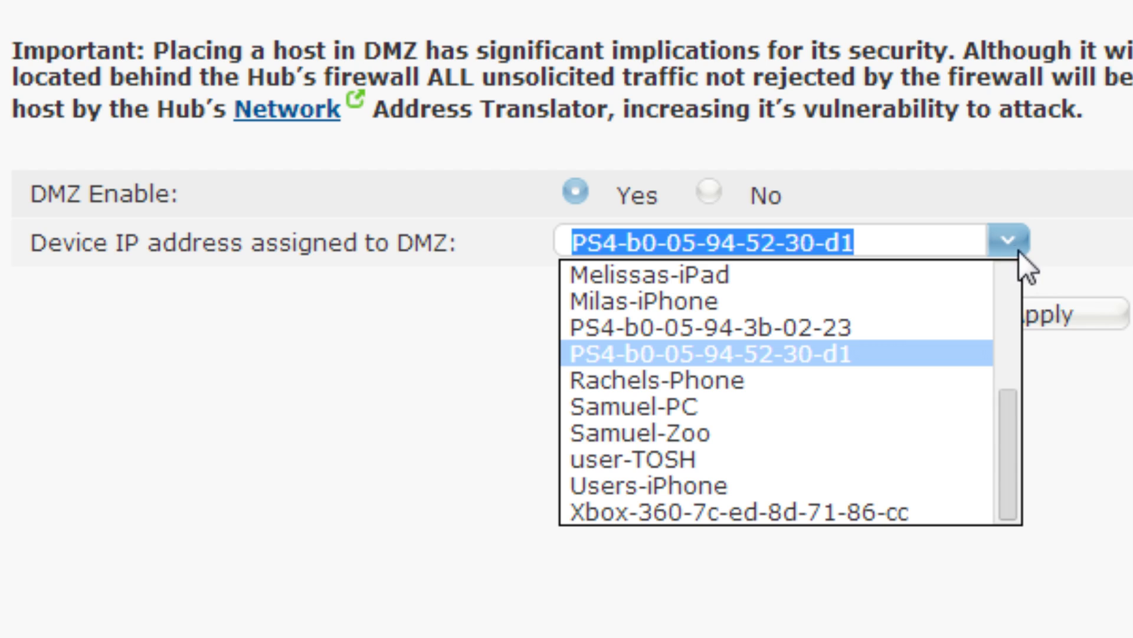
{"action": "mouse_move", "coordinate": [604, 368]}
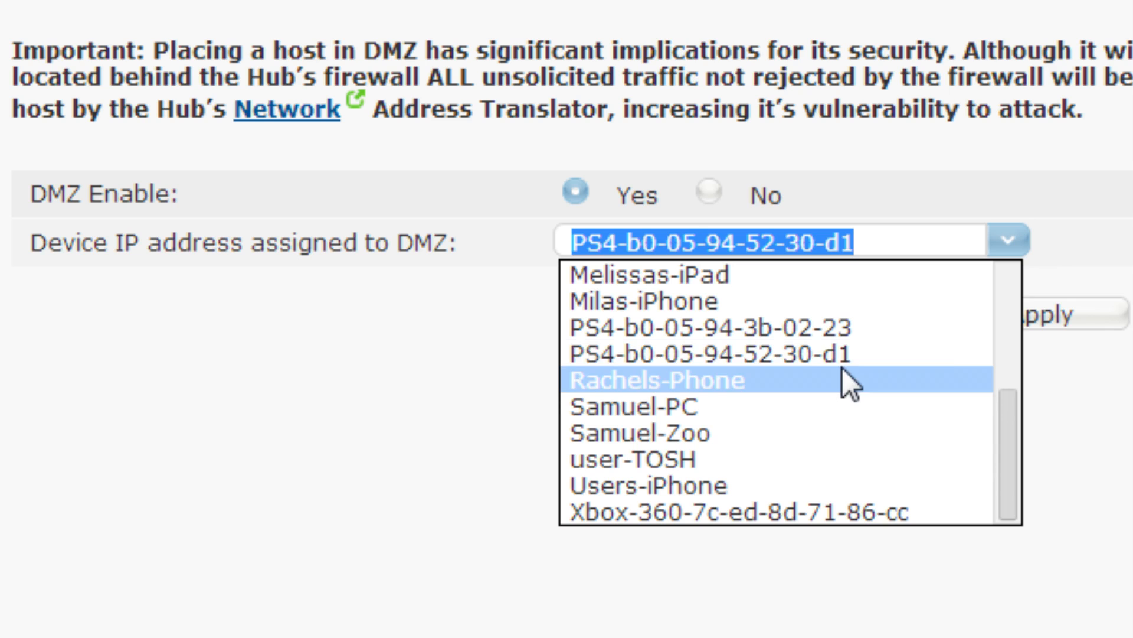
{"action": "mouse_move", "coordinate": [636, 355]}
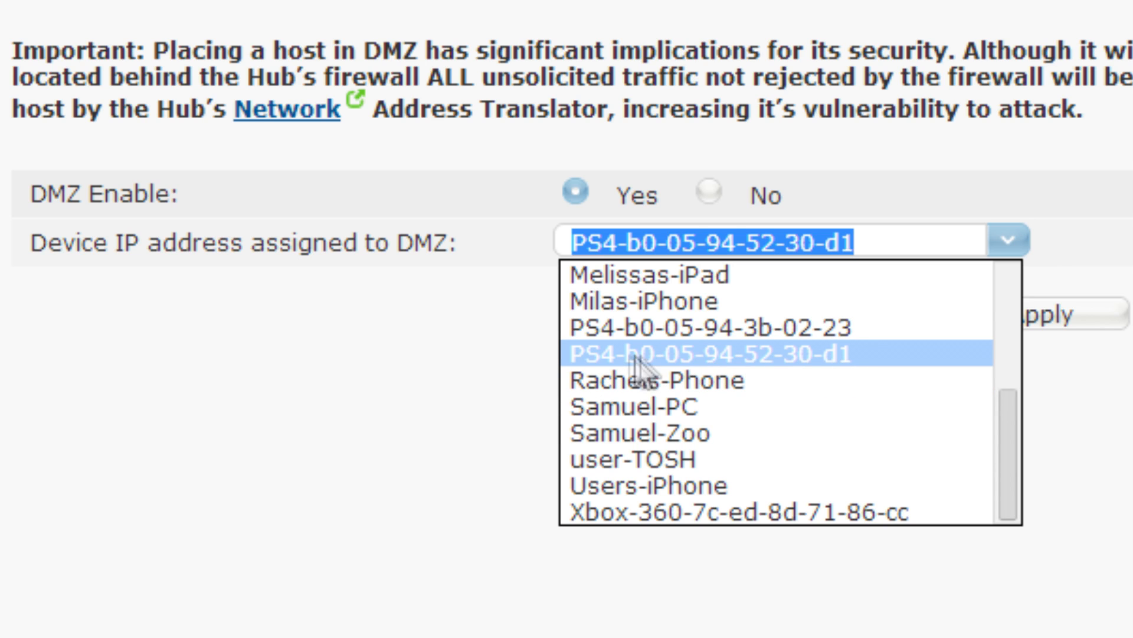
{"action": "mouse_move", "coordinate": [770, 354]}
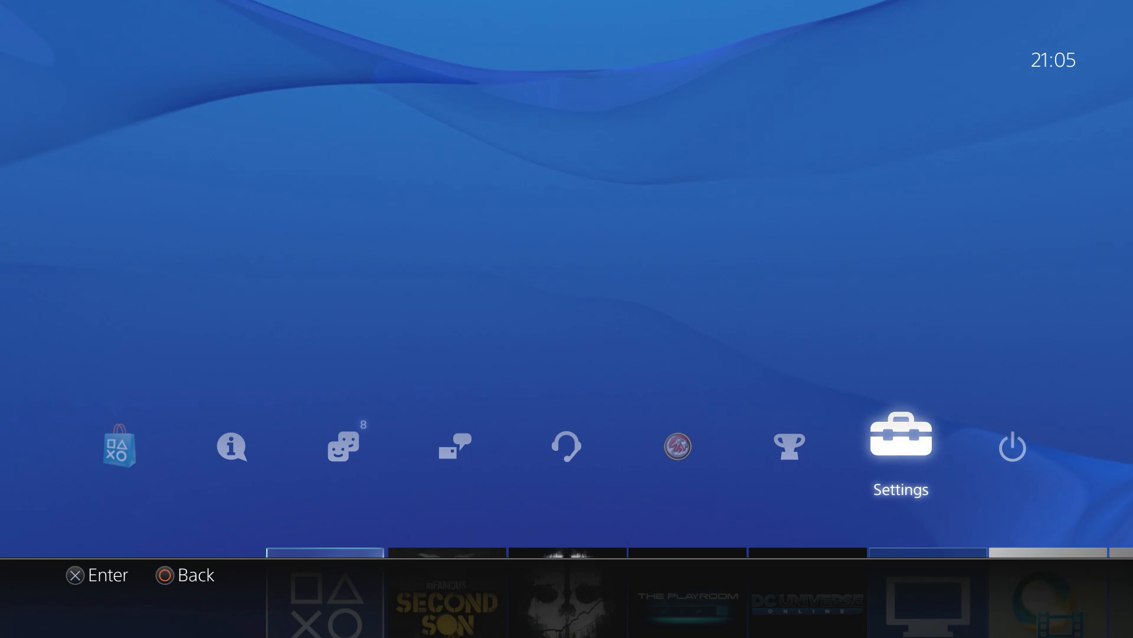
{"action": "left_click", "coordinate": [899, 439]}
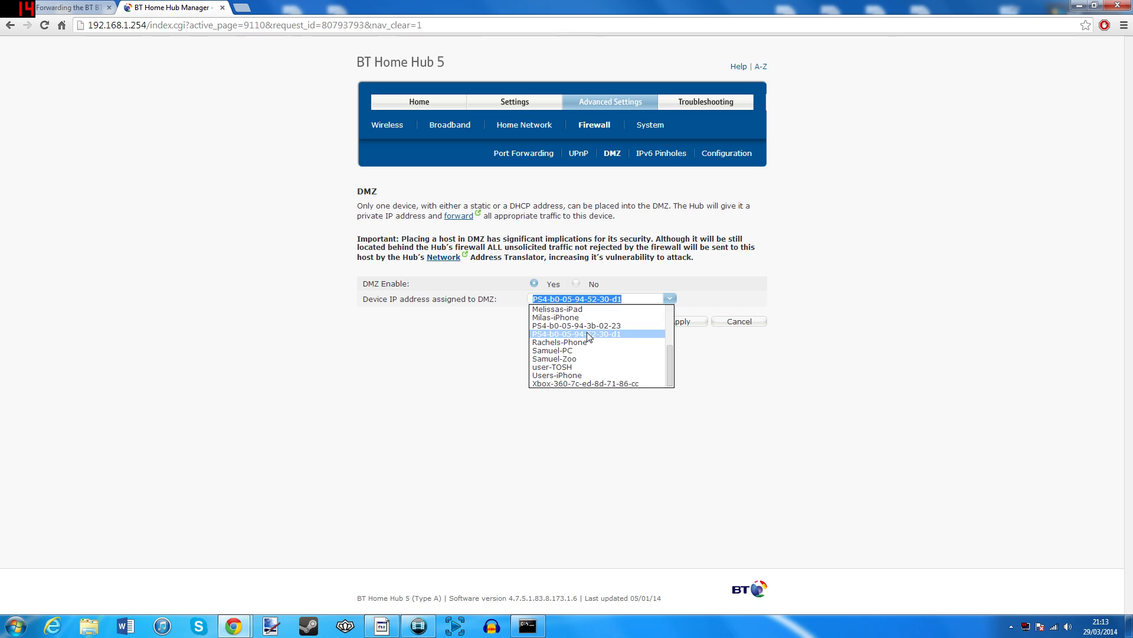
{"action": "left_click", "coordinate": [577, 333]}
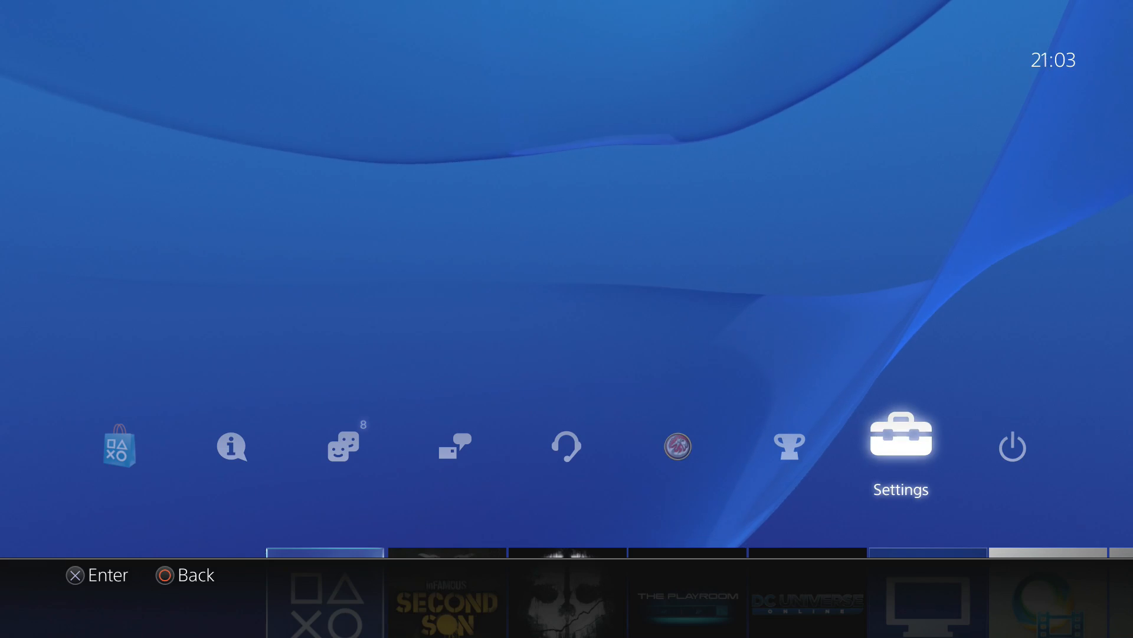
{"action": "left_click", "coordinate": [900, 442]}
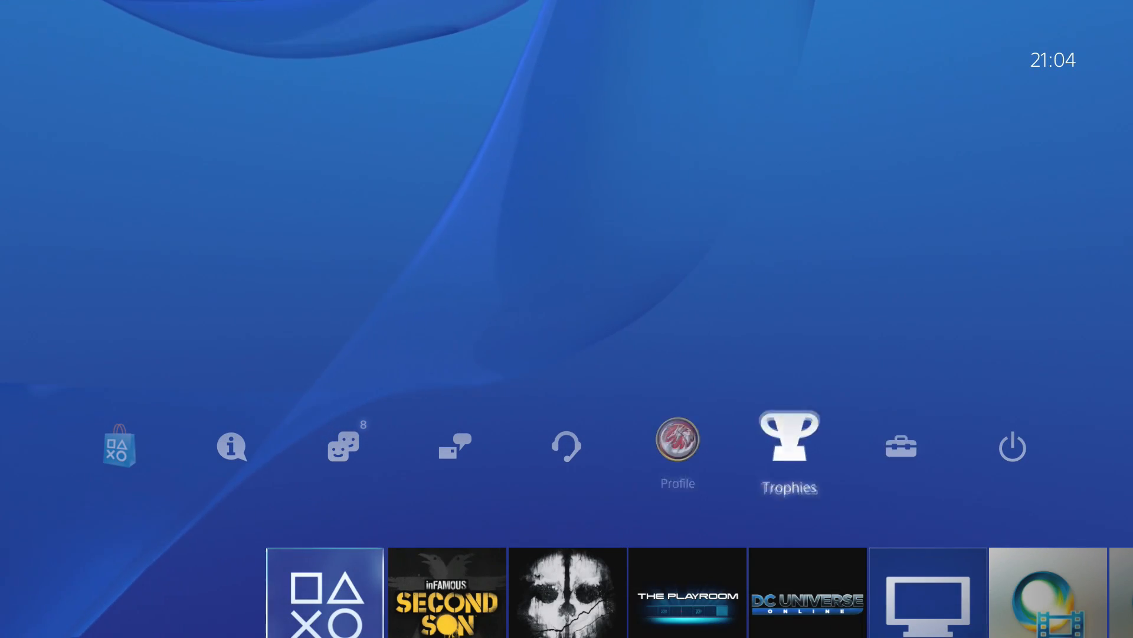
{"action": "left_click", "coordinate": [677, 440]}
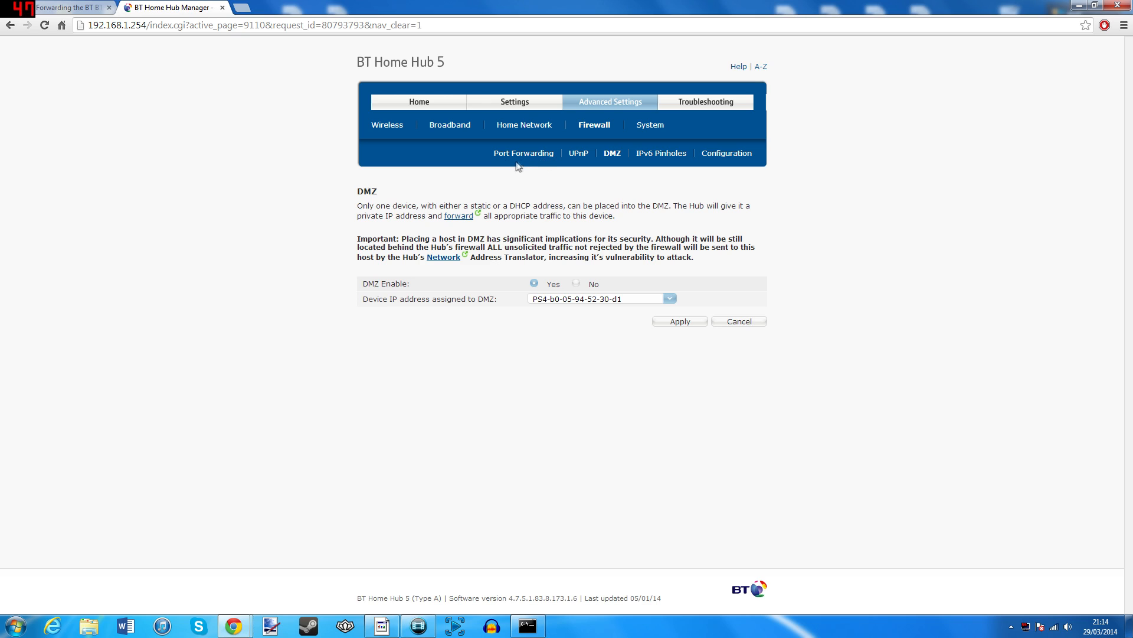
{"action": "mouse_move", "coordinate": [574, 120]}
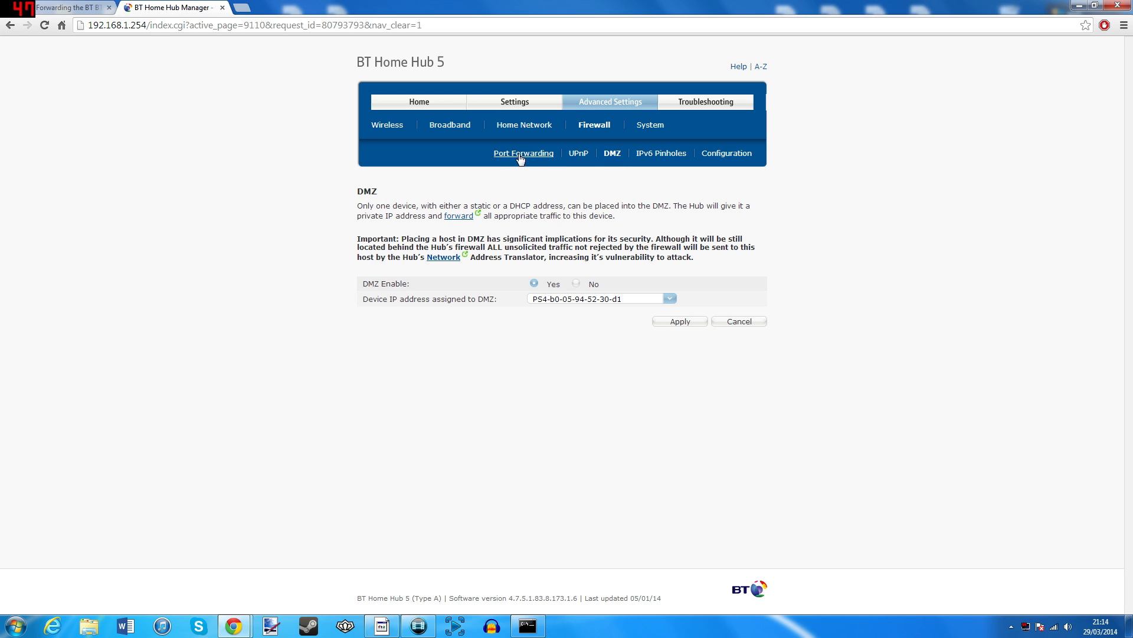
- Open the hub's Port Forwarding page and browse the Game or Application list, with Call of Duty on the PS4
{"action": "left_click", "coordinate": [523, 153]}
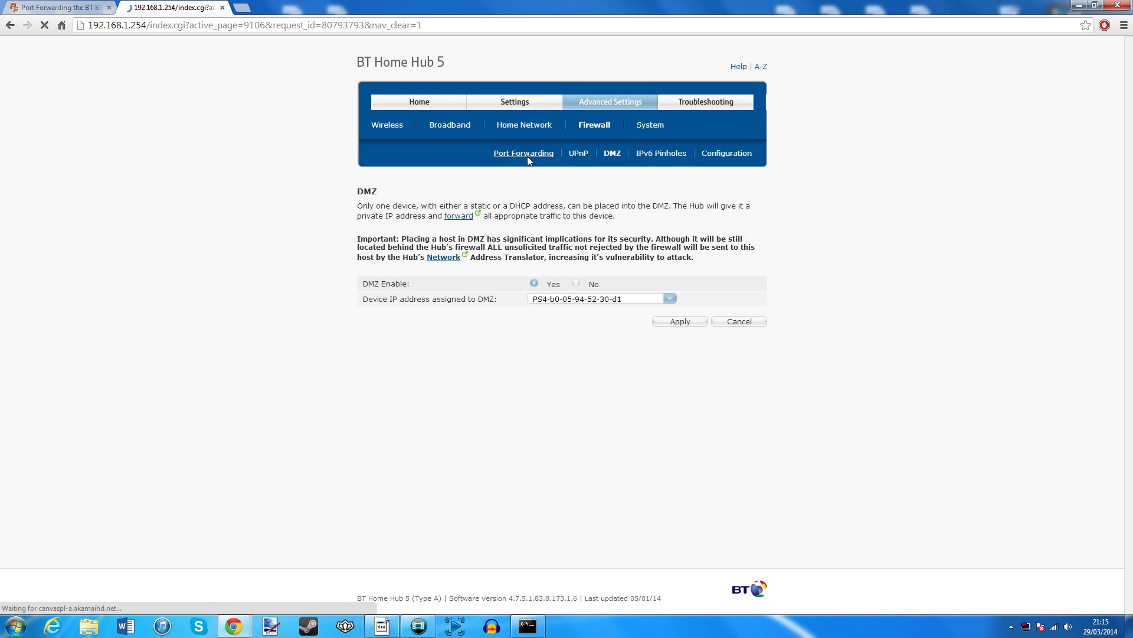
{"action": "left_click", "coordinate": [523, 152]}
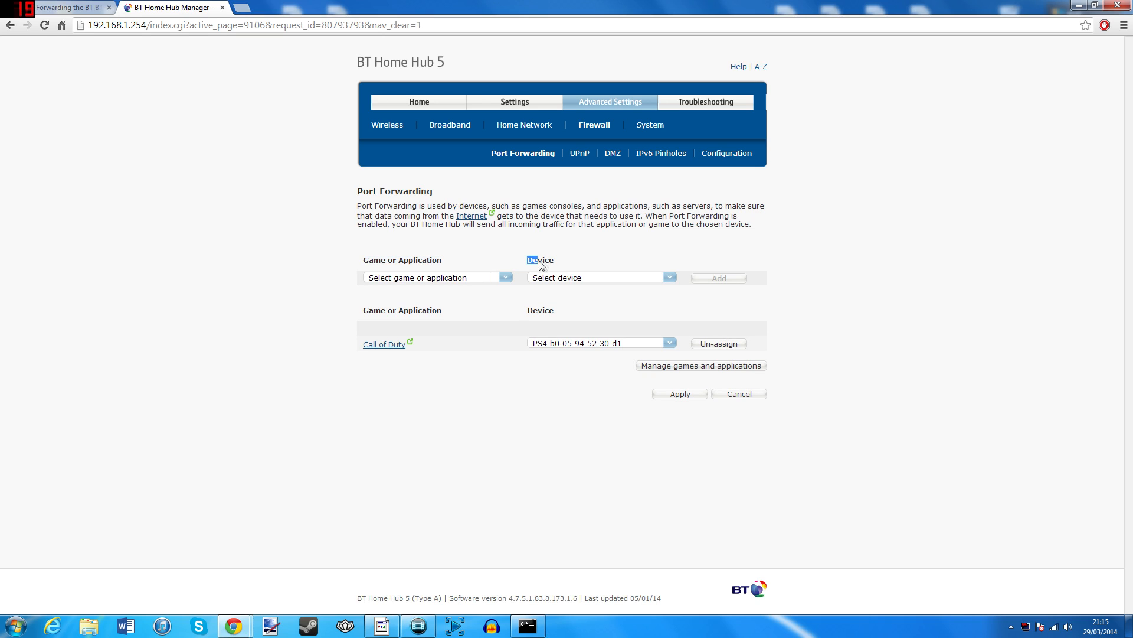
{"action": "double_click", "coordinate": [540, 260]}
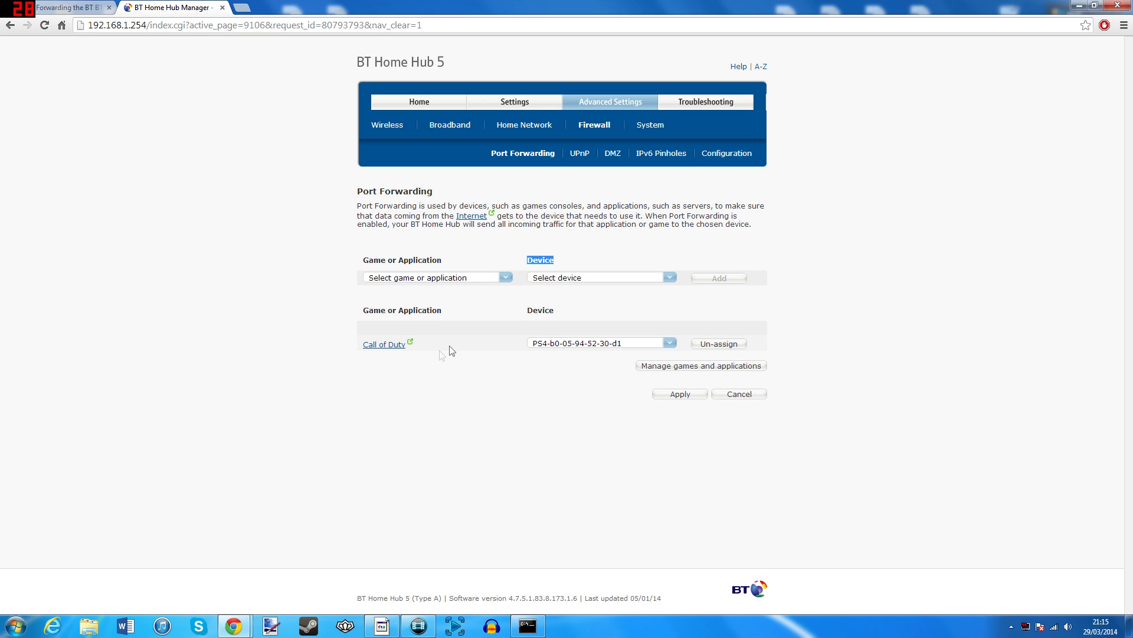
{"action": "mouse_move", "coordinate": [568, 365]}
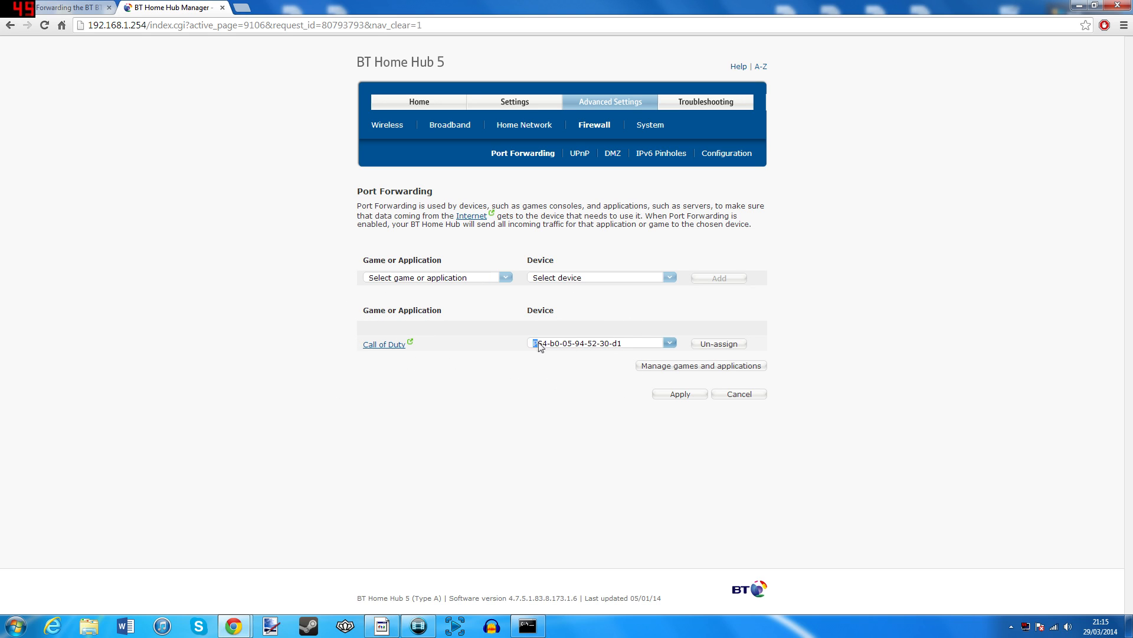
{"action": "left_click", "coordinate": [437, 276]}
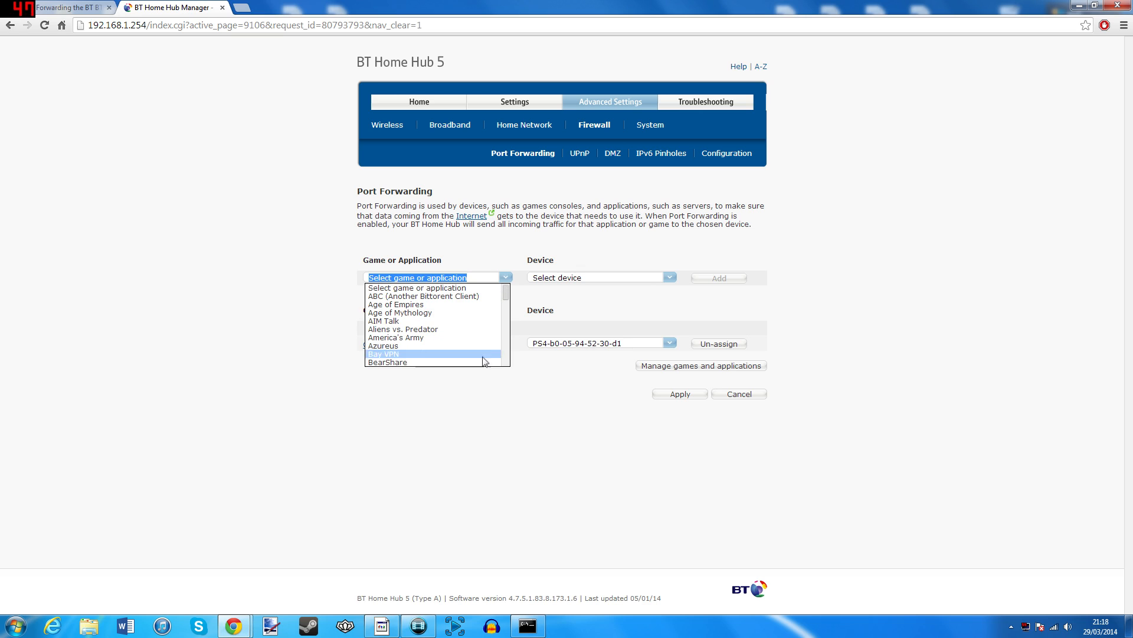
{"action": "scroll", "scroll_direction": "down", "scroll_amount": 3}
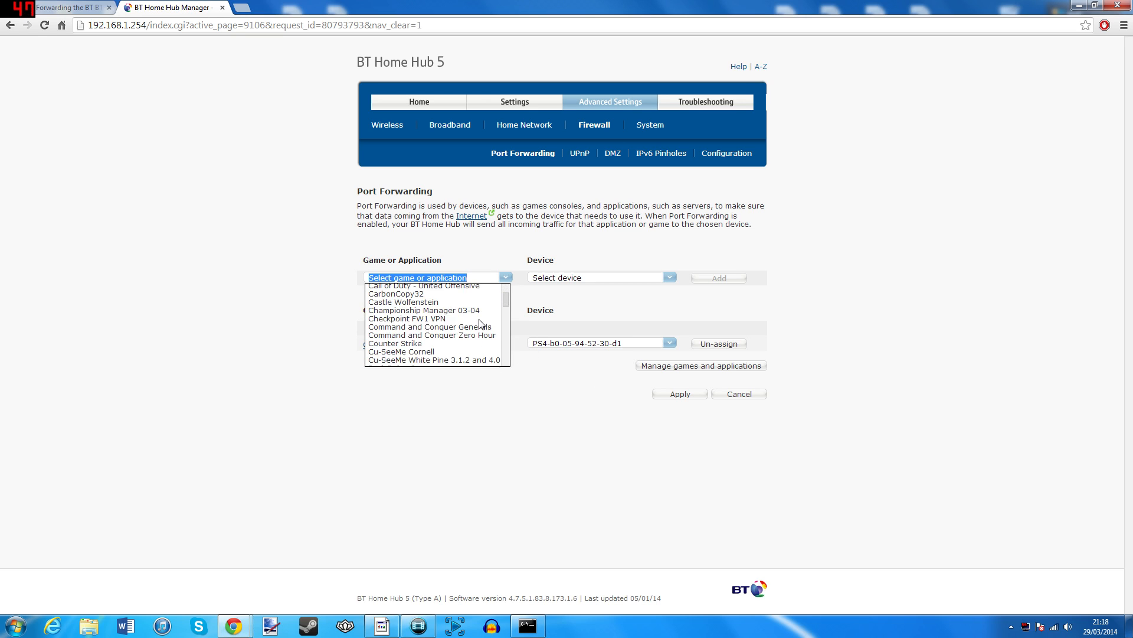
{"action": "scroll", "scroll_direction": "down", "scroll_amount": 3}
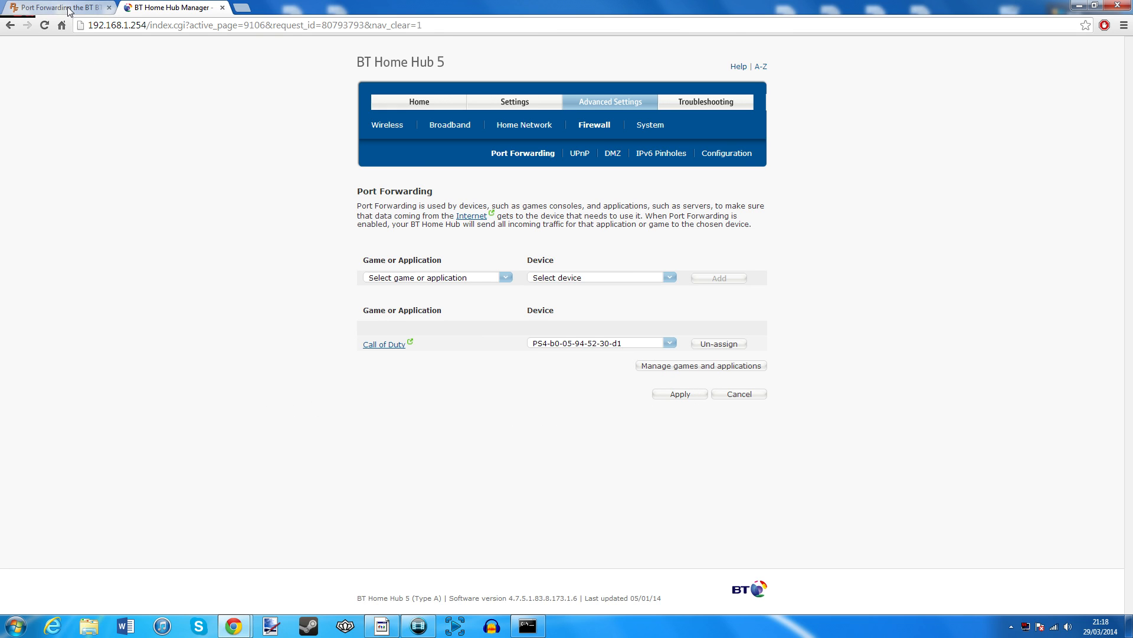
- In the portforward.com PS4 guide, enter the static IP 192.168 and scroll to the Forward Ports sections
{"action": "left_click", "coordinate": [58, 7]}
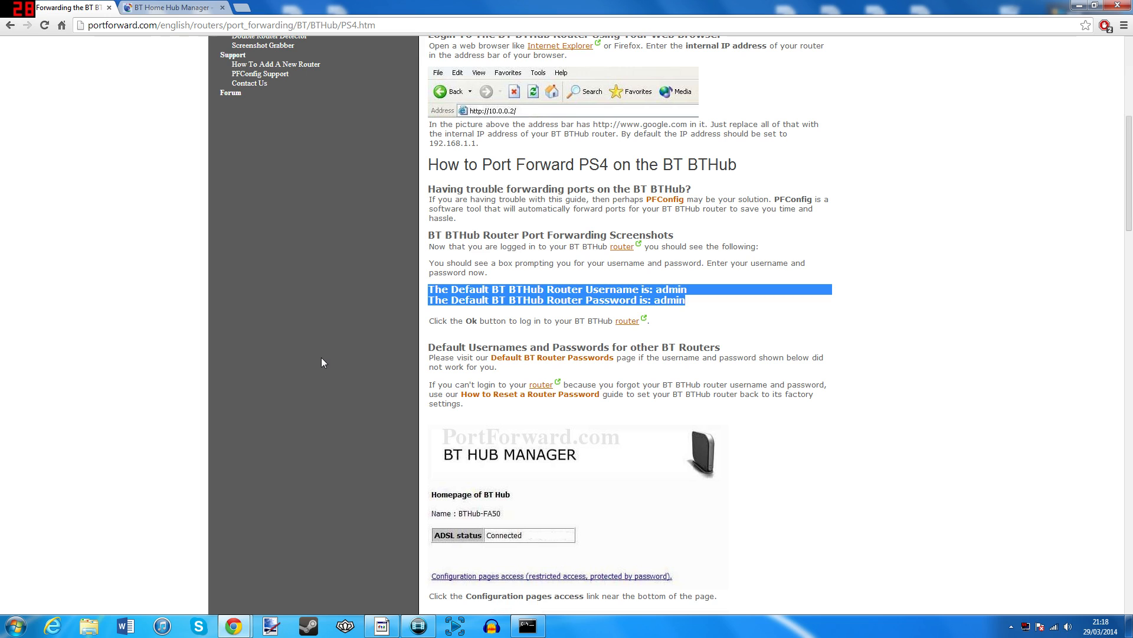
{"action": "scroll", "scroll_direction": "up", "scroll_amount": 3}
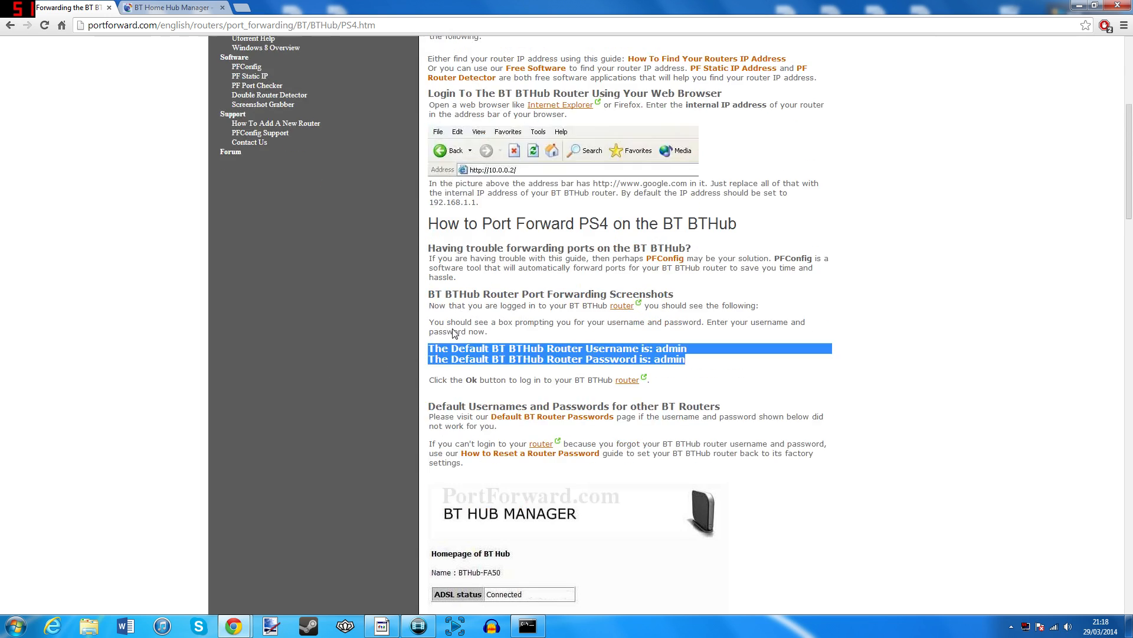
{"action": "scroll", "scroll_direction": "up", "scroll_amount": 3}
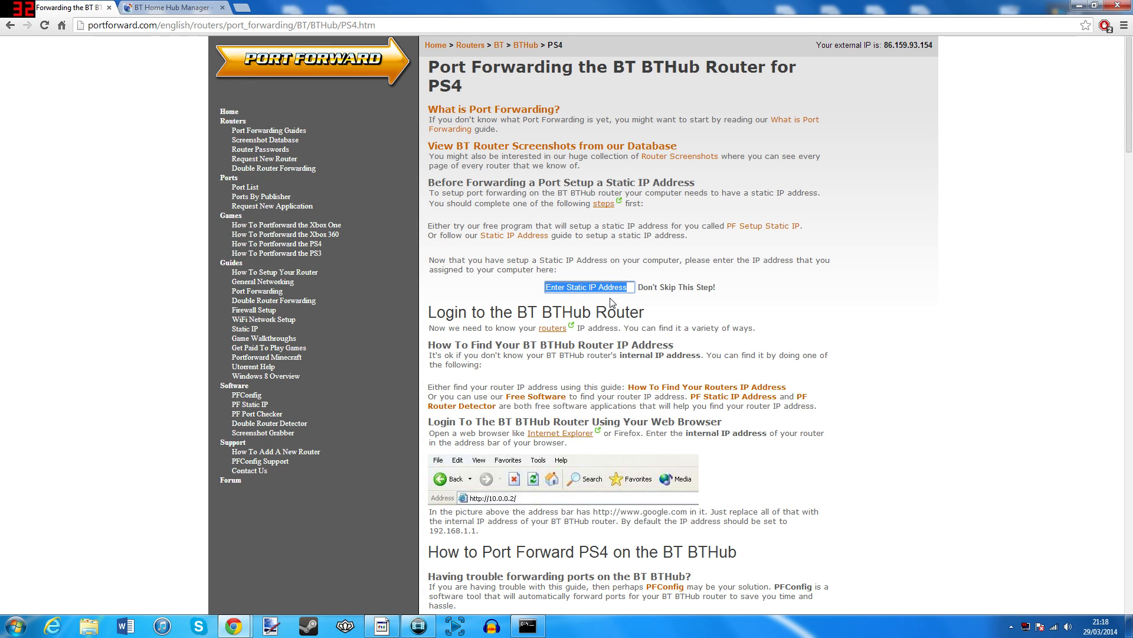
{"action": "type", "text": "192"}
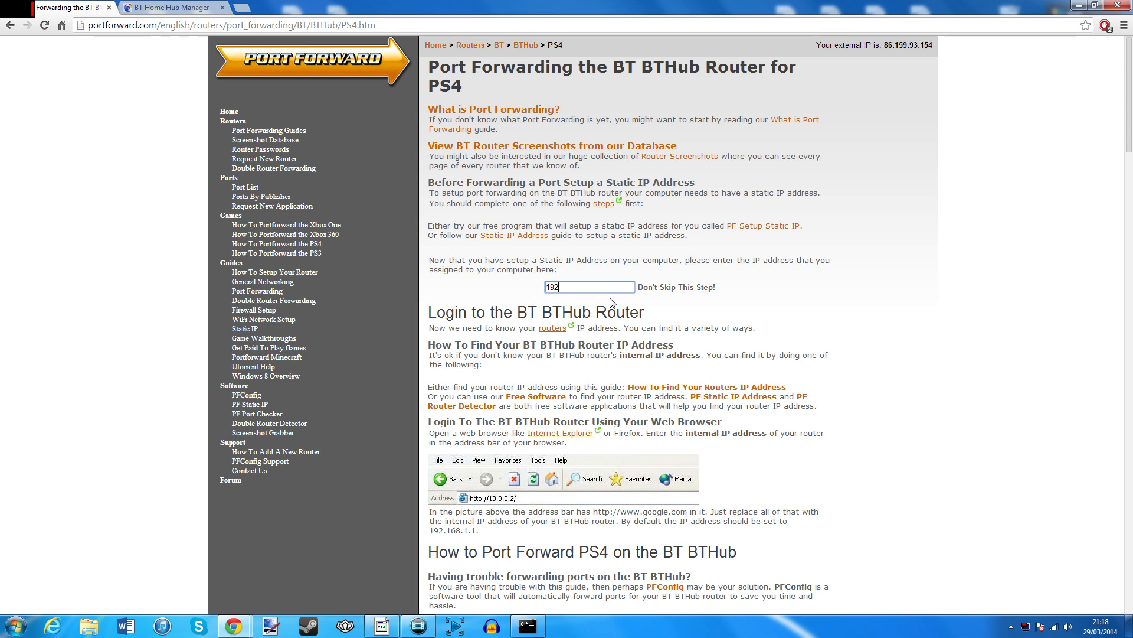
{"action": "type", "text": ".168"}
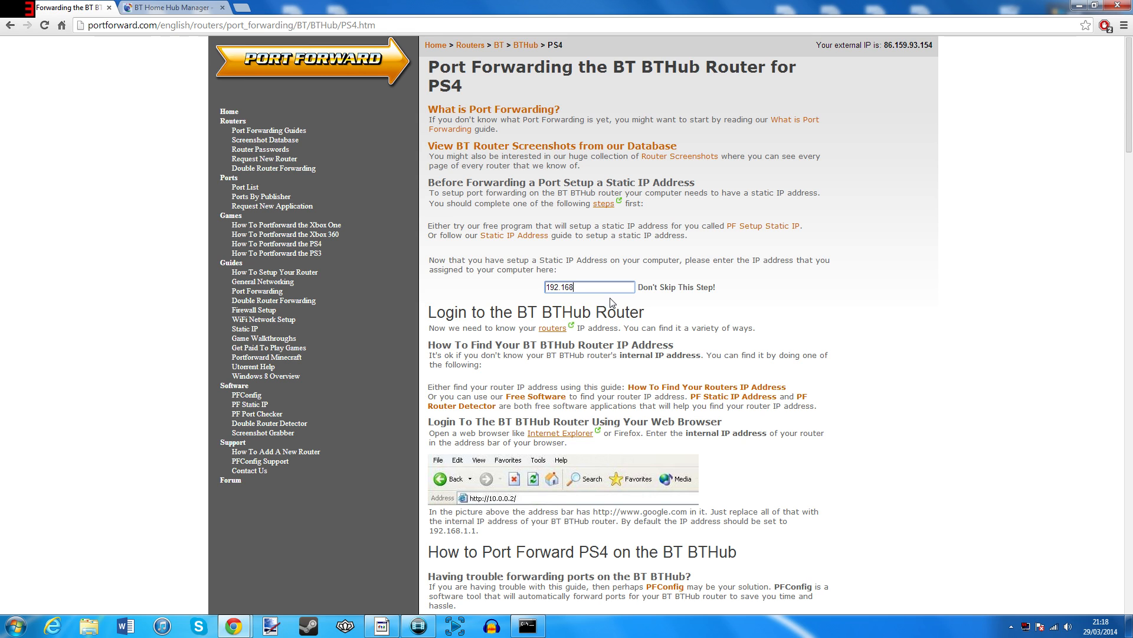
{"action": "scroll", "scroll_direction": "down", "scroll_amount": 3}
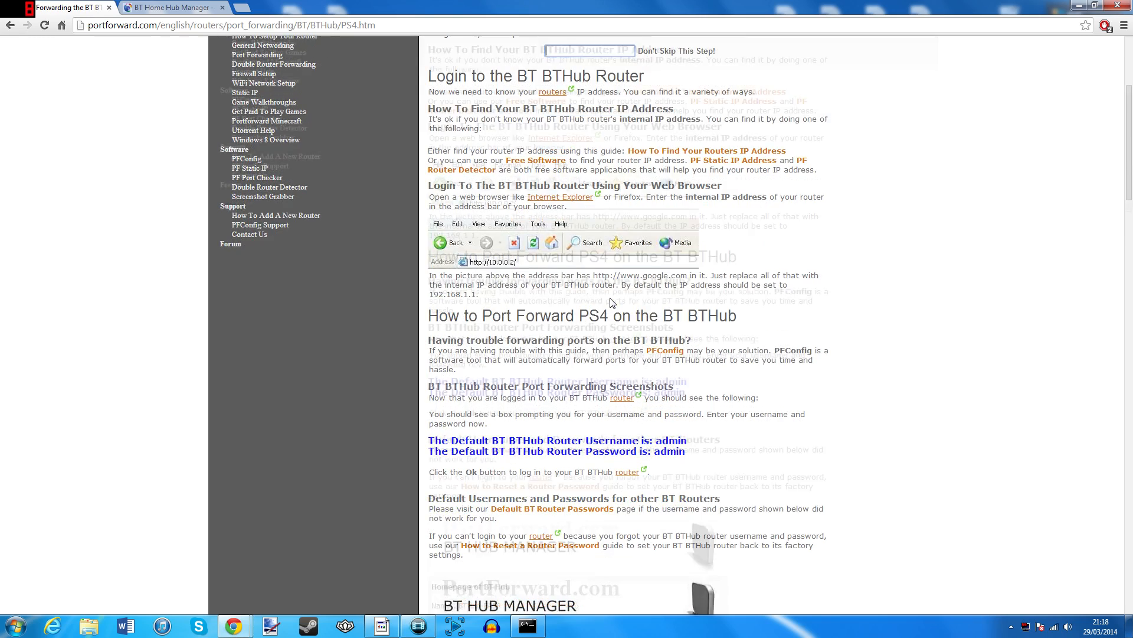
{"action": "scroll", "scroll_direction": "down", "scroll_amount": 3}
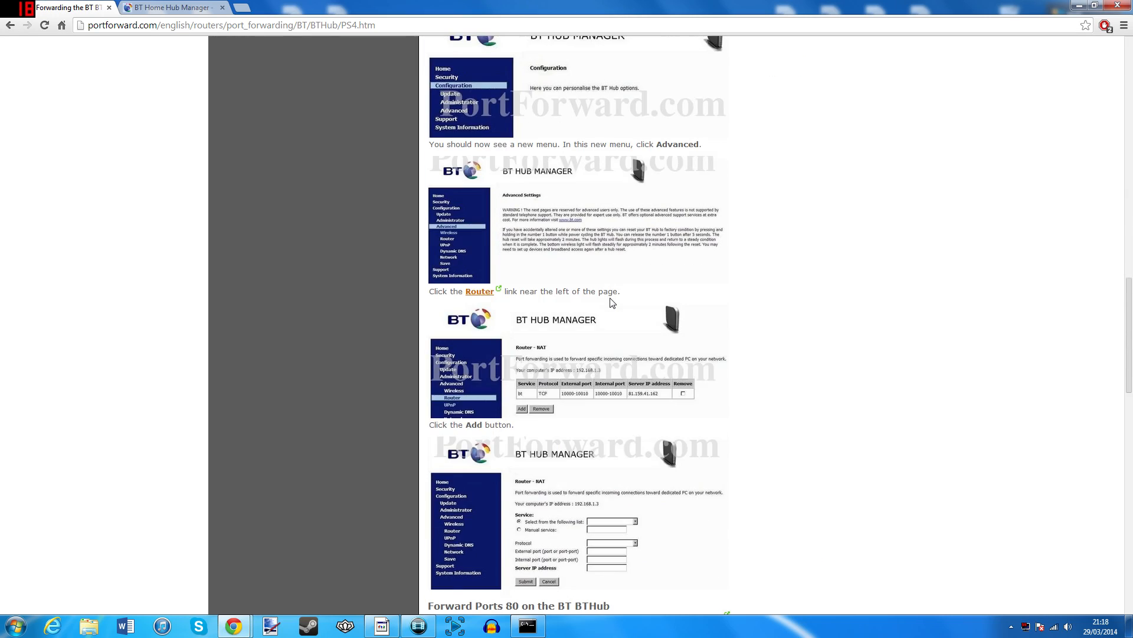
{"action": "scroll", "scroll_direction": "down", "scroll_amount": 3}
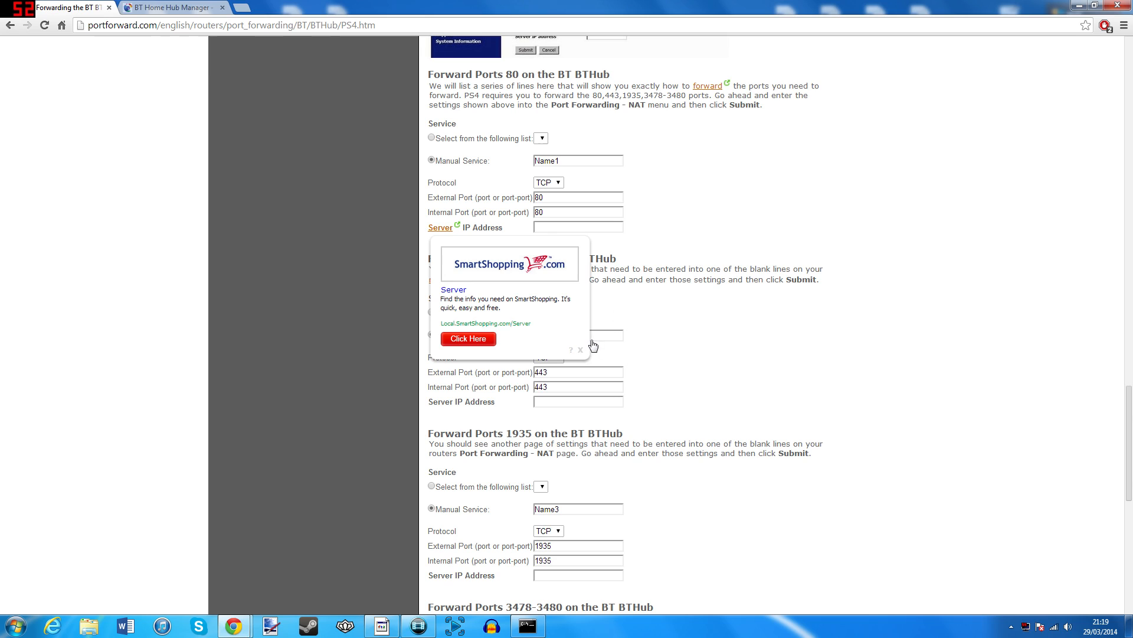
- Dismiss the advert and review the manual service entries for ports 80, 443, 1935 and 3478-3480 TCP
{"action": "left_click", "coordinate": [580, 349]}
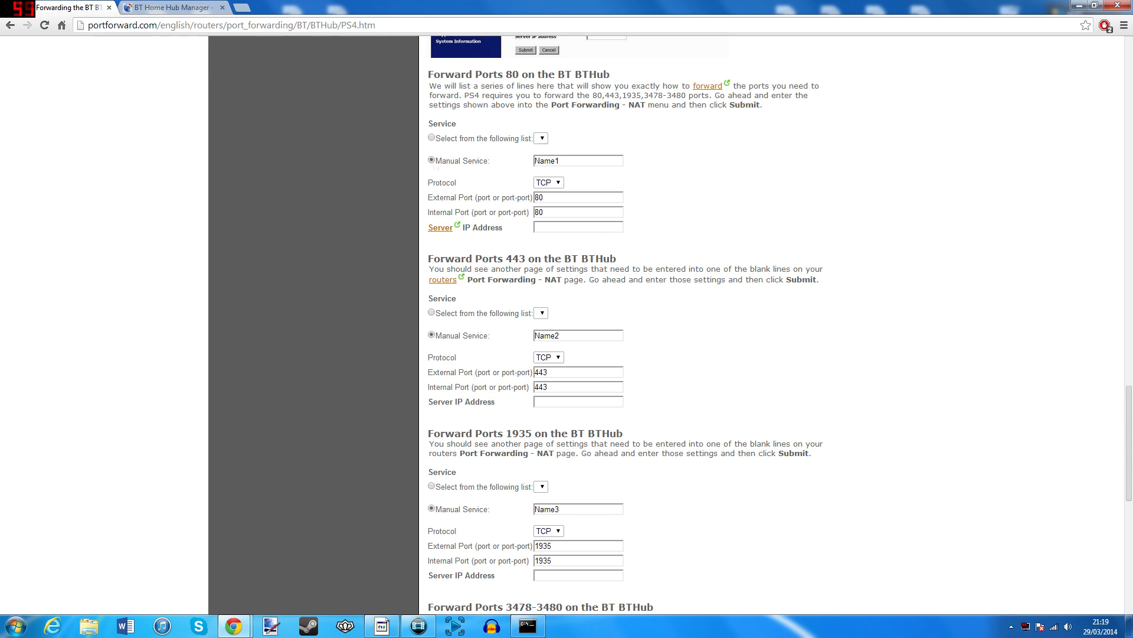
{"action": "double_click", "coordinate": [460, 160]}
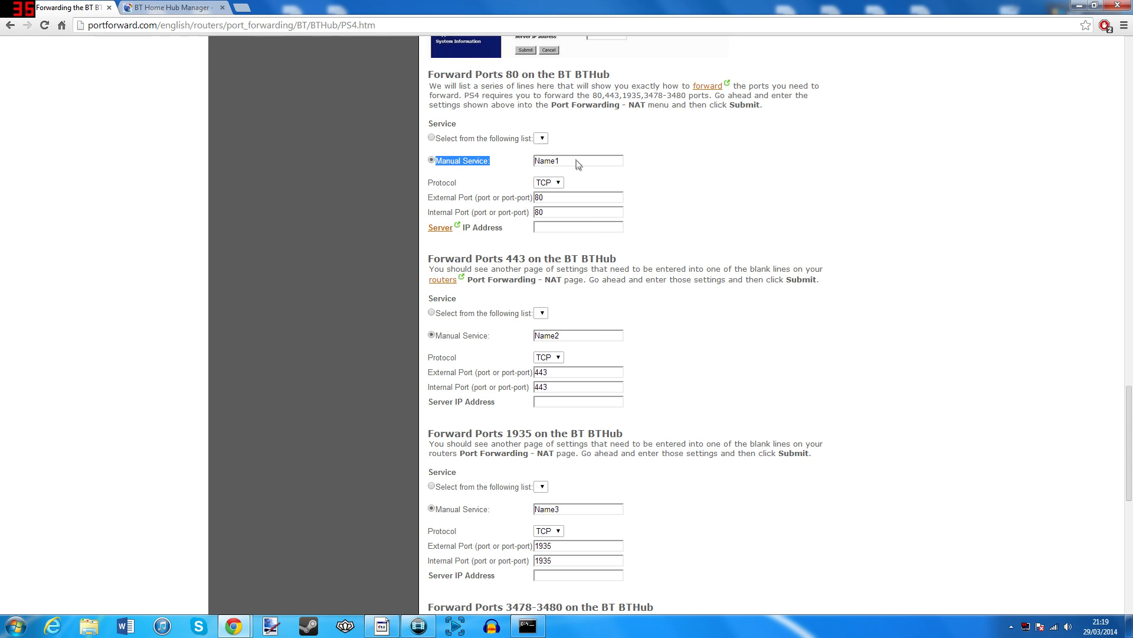
{"action": "double_click", "coordinate": [547, 334]}
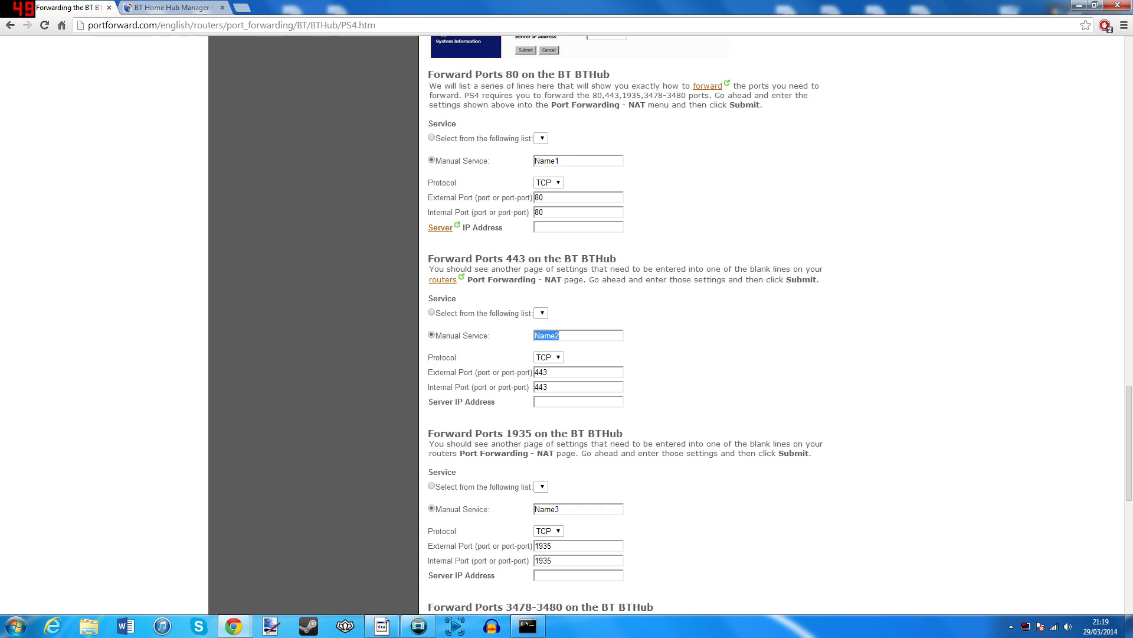
{"action": "double_click", "coordinate": [577, 508]}
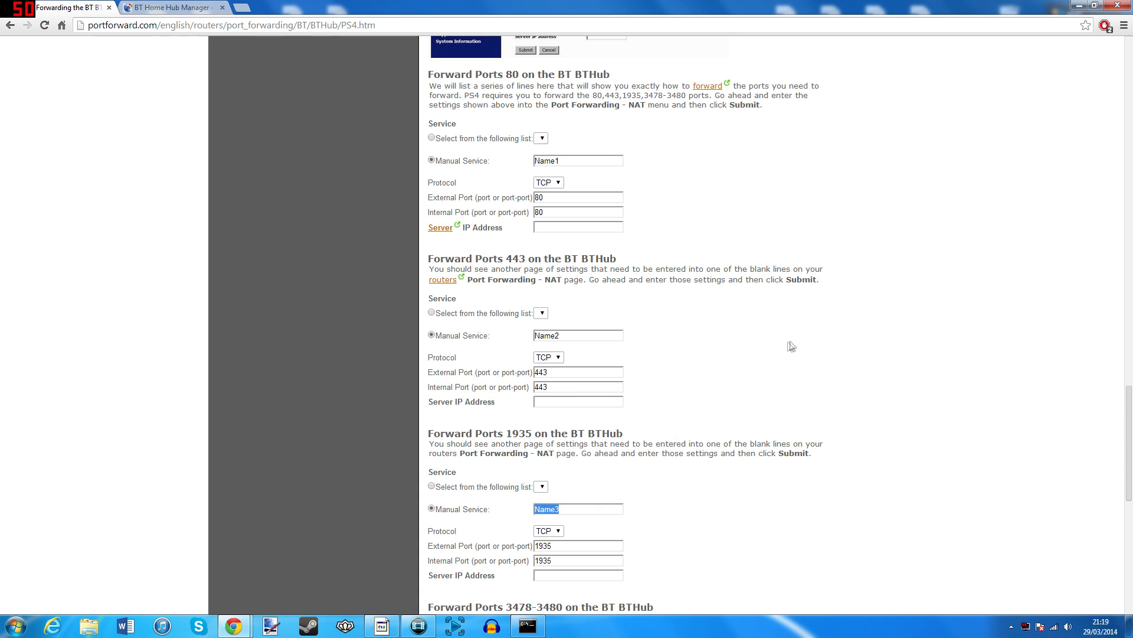
{"action": "scroll", "scroll_direction": "down", "scroll_amount": 3}
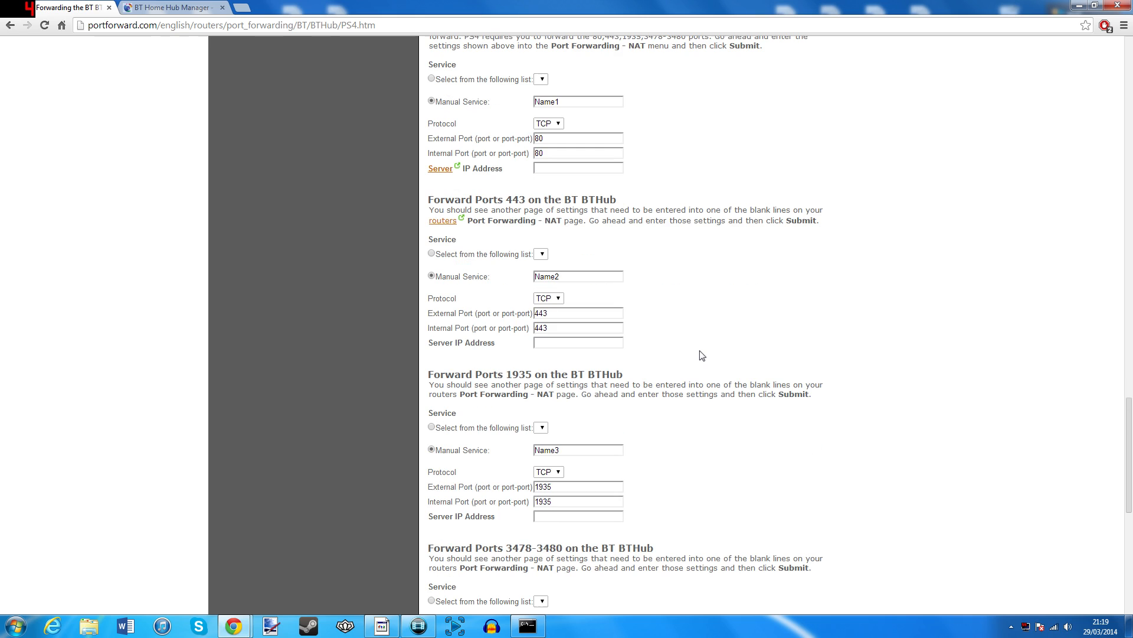
{"action": "scroll", "scroll_direction": "down", "scroll_amount": 3}
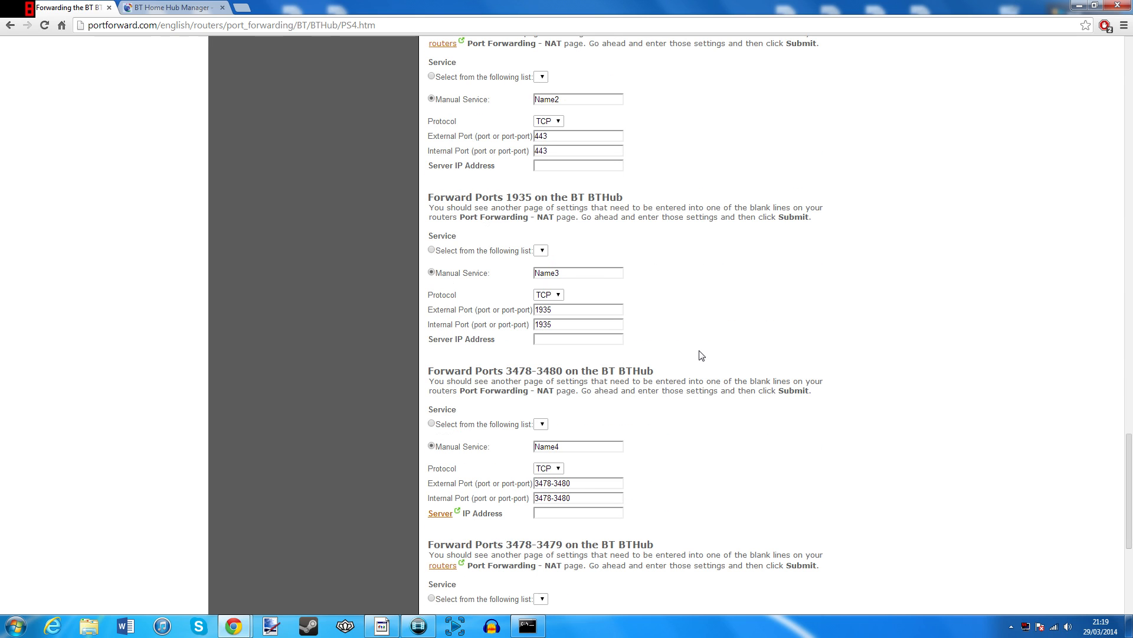
- Switch back to the BT Home Hub Manager tab showing the hub's Port Forwarding page
{"action": "left_click", "coordinate": [174, 7]}
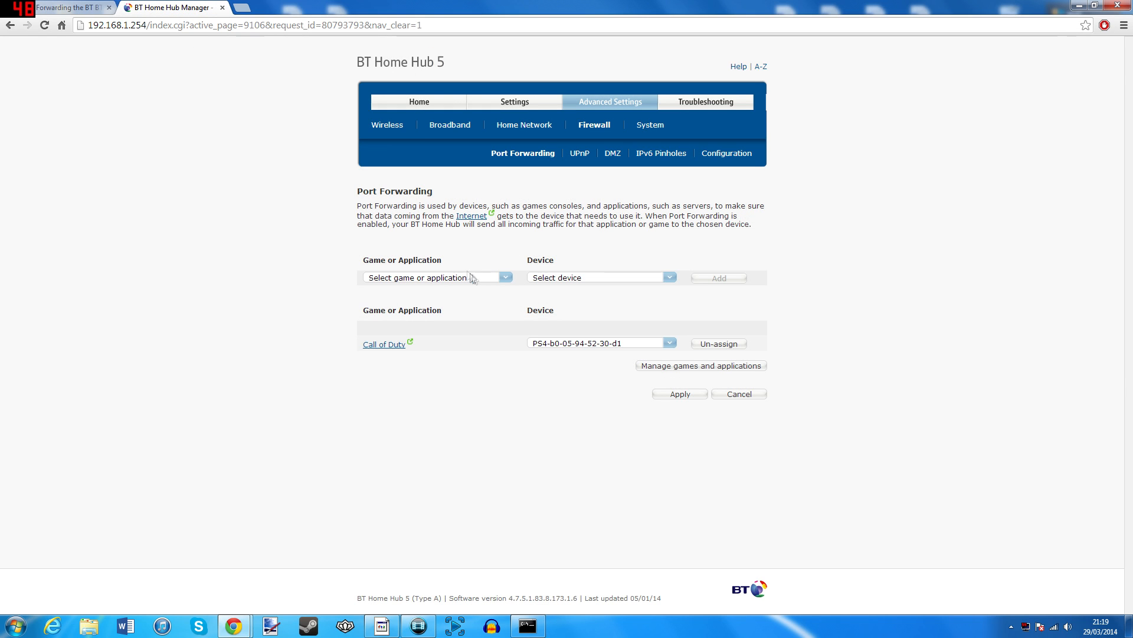
{"action": "mouse_move", "coordinate": [525, 383]}
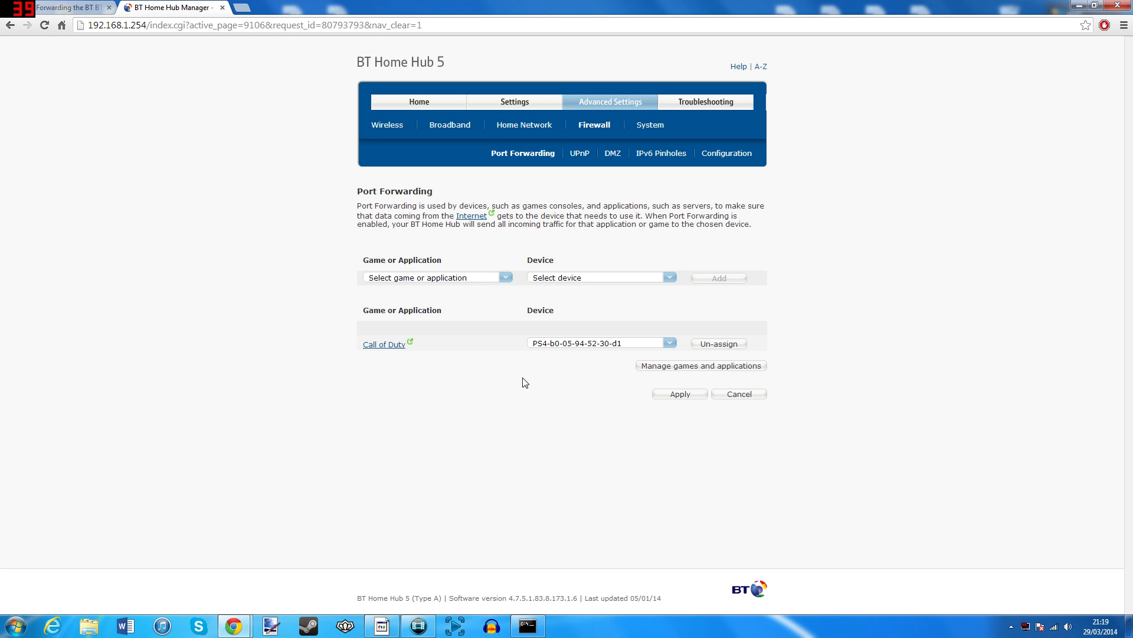
{"action": "mouse_move", "coordinate": [471, 392]}
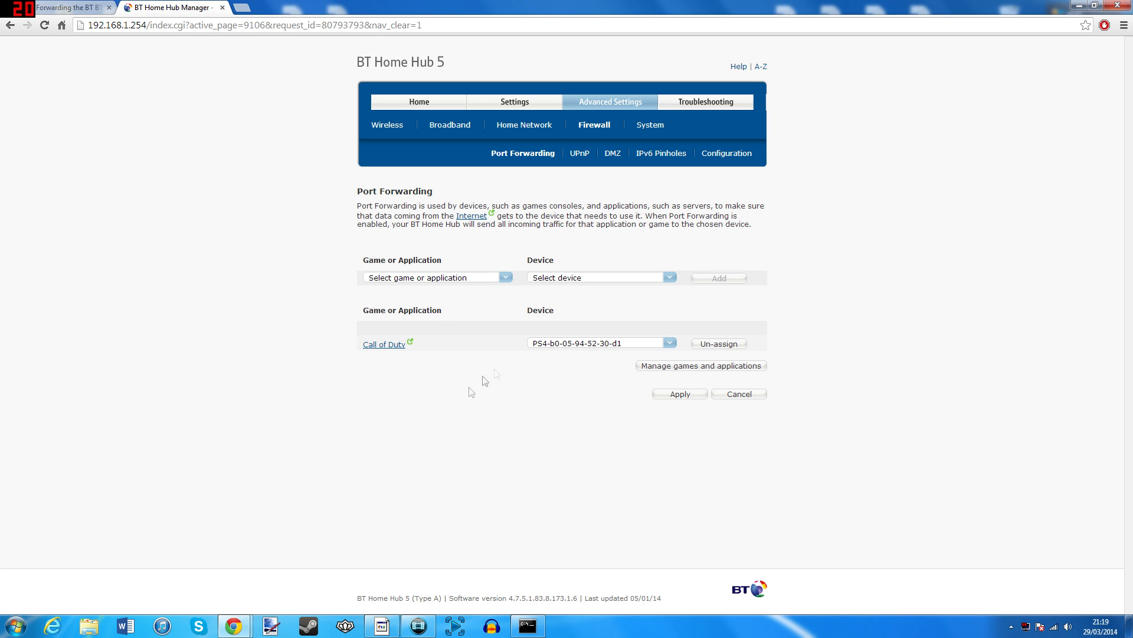
{"action": "left_click", "coordinate": [418, 626]}
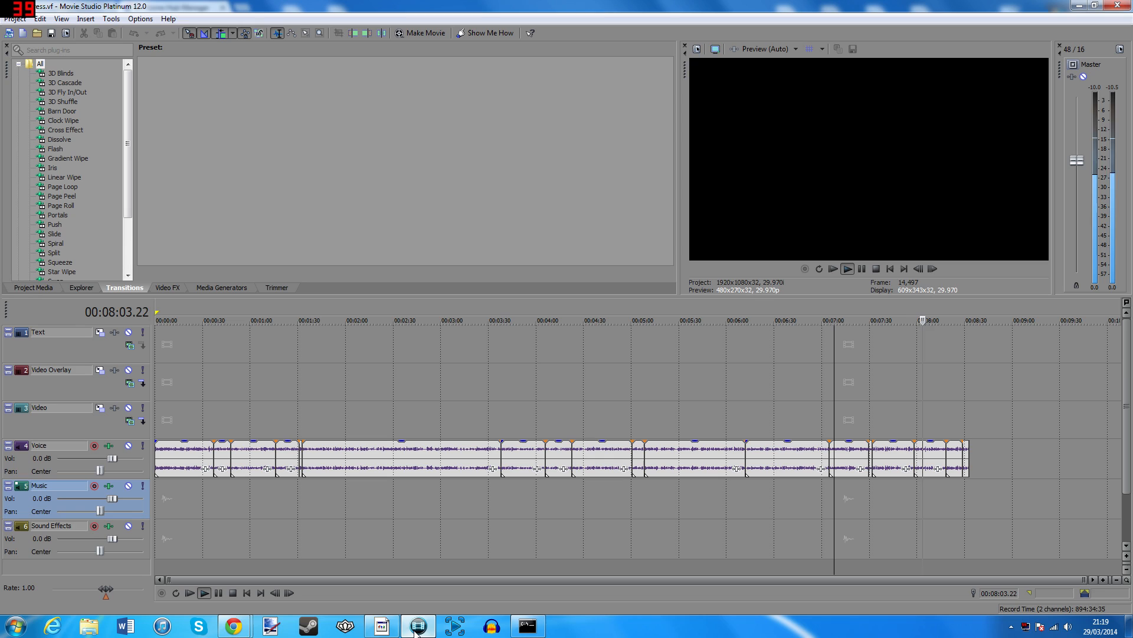